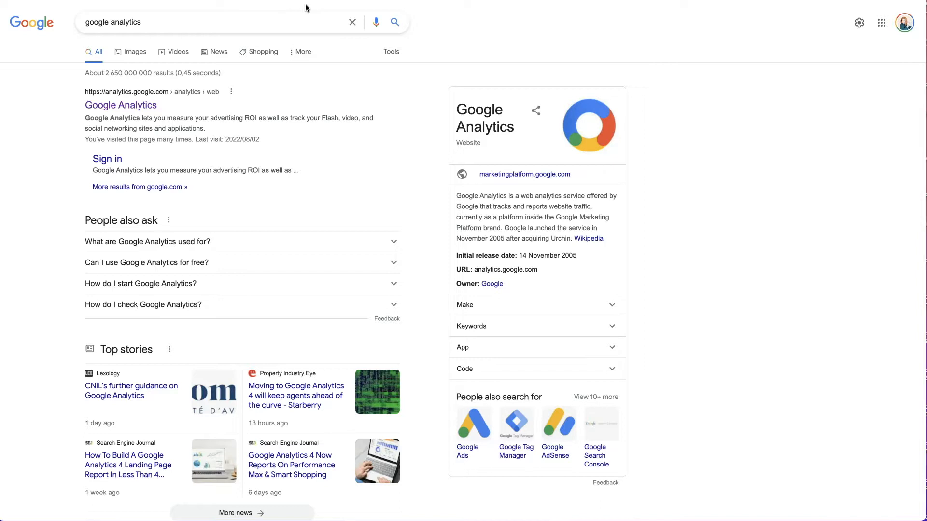
mouse_move(198, 32)
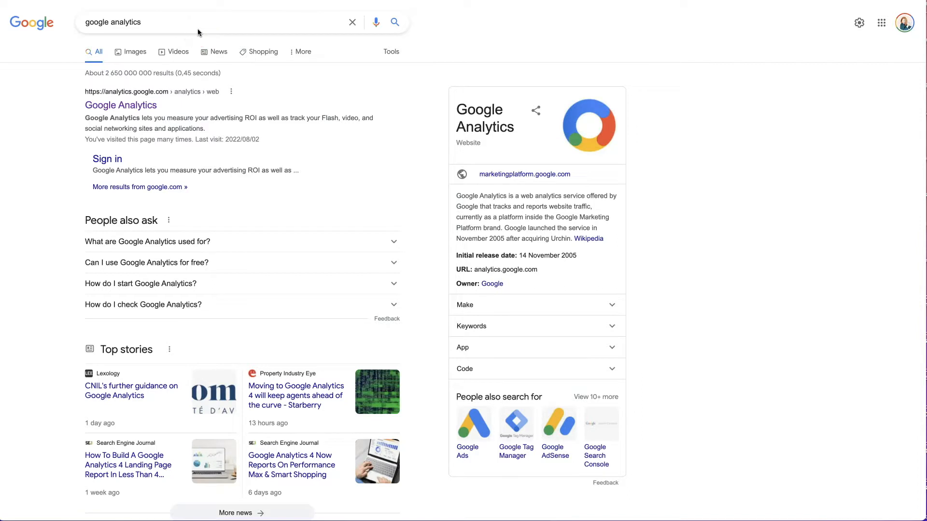
- Open the official Google Analytics site from the 'google analytics' search results
click(146, 111)
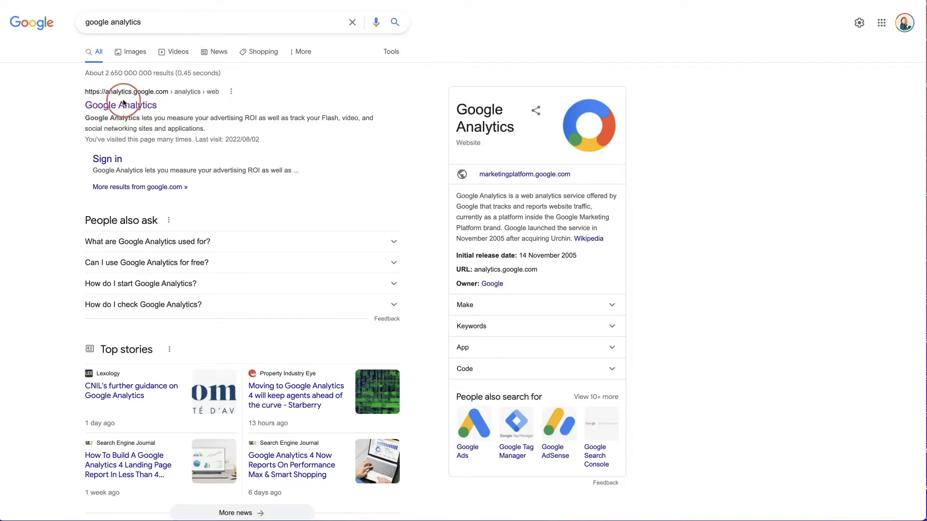
mouse_move(130, 99)
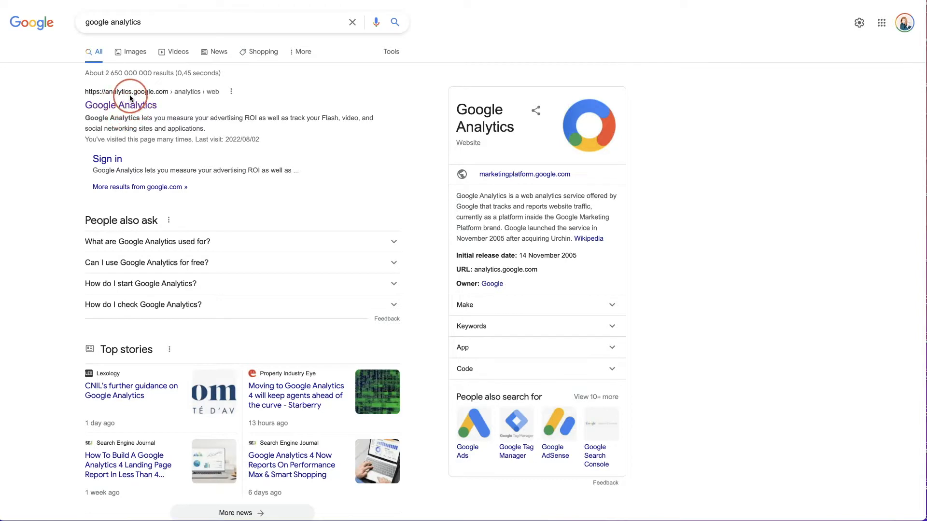
mouse_move(168, 101)
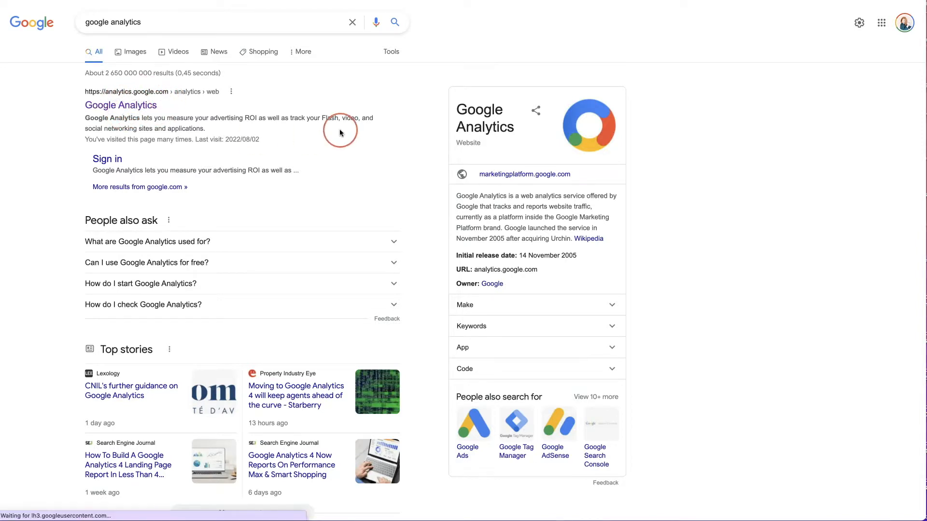
- Enter Google Analytics and choose 'Add another account' from the profile avatar menu
click(120, 104)
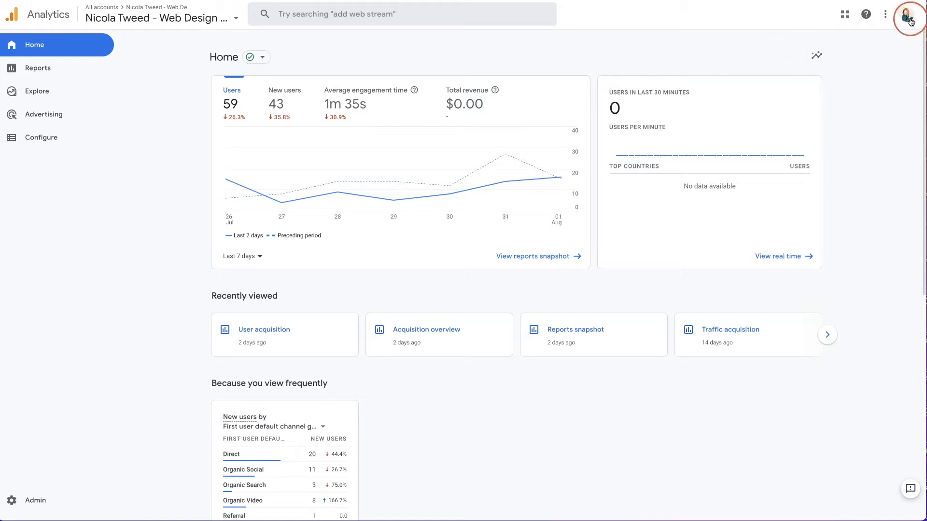
click(911, 14)
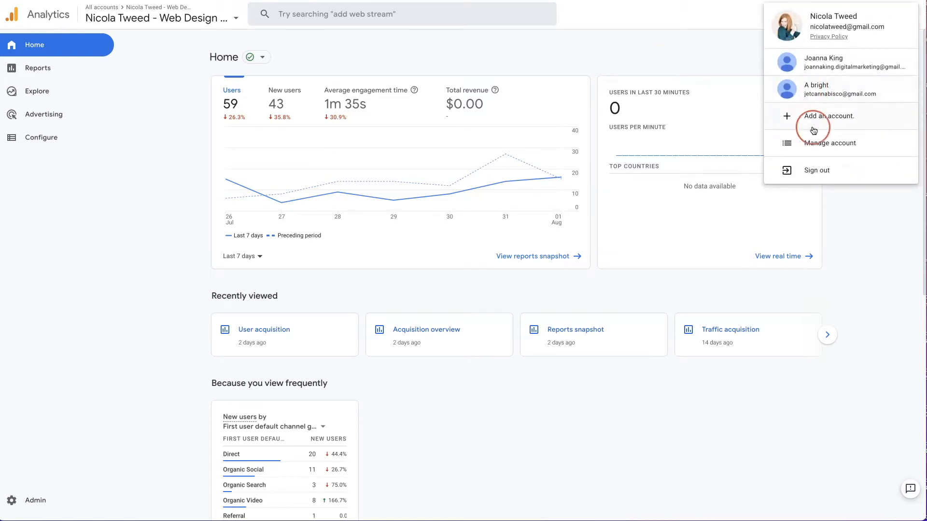
click(826, 115)
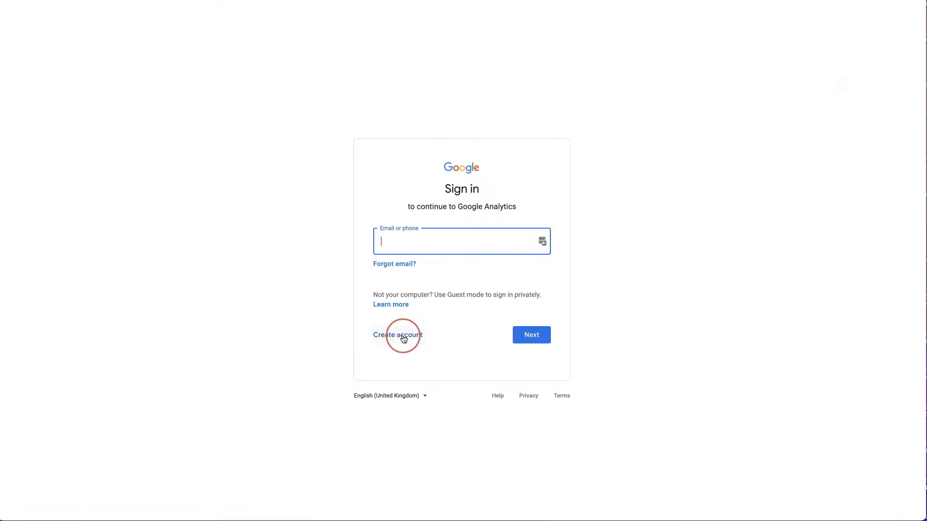
mouse_move(490, 261)
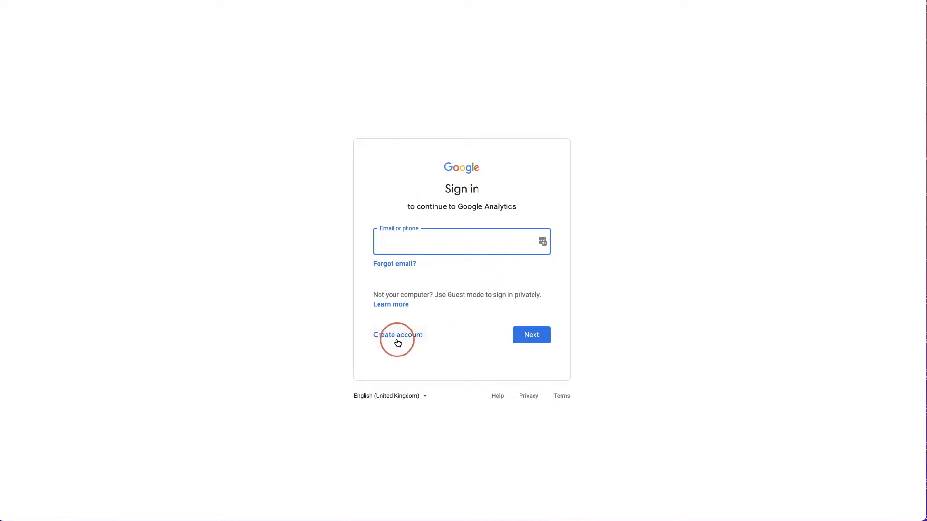
- Create a personal Google account with name, email, password and details, then agree to terms
click(397, 334)
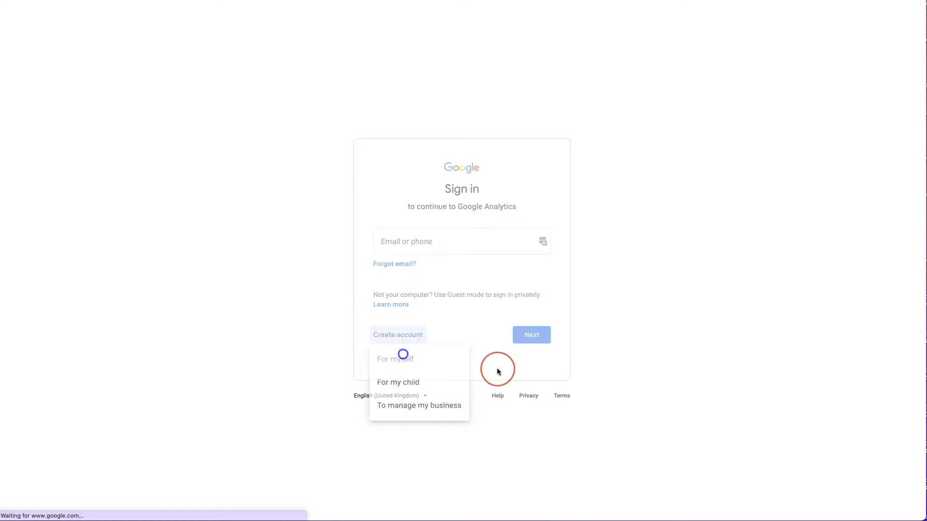
click(395, 359)
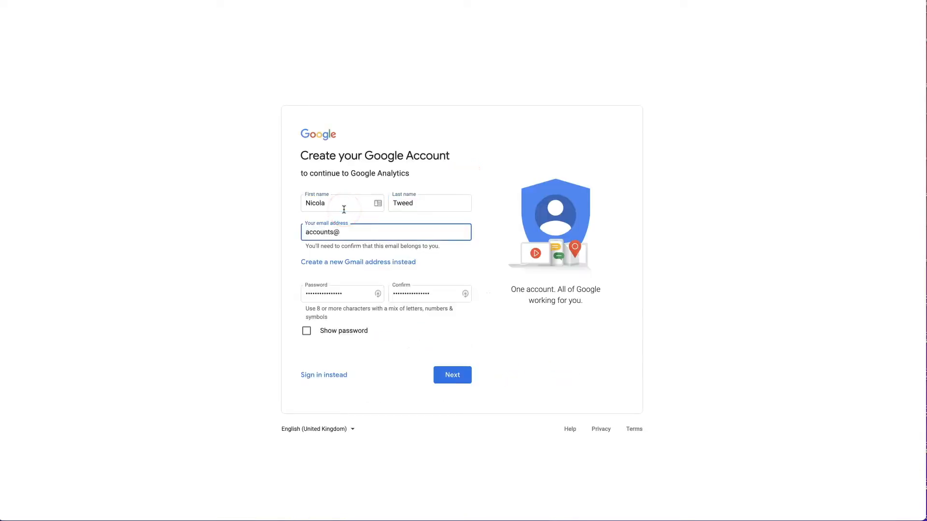
click(358, 261)
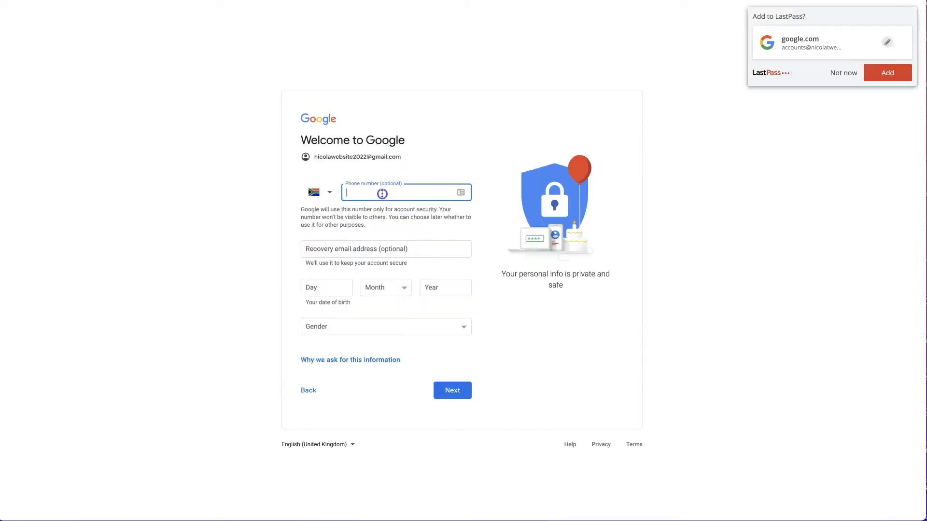
click(453, 390)
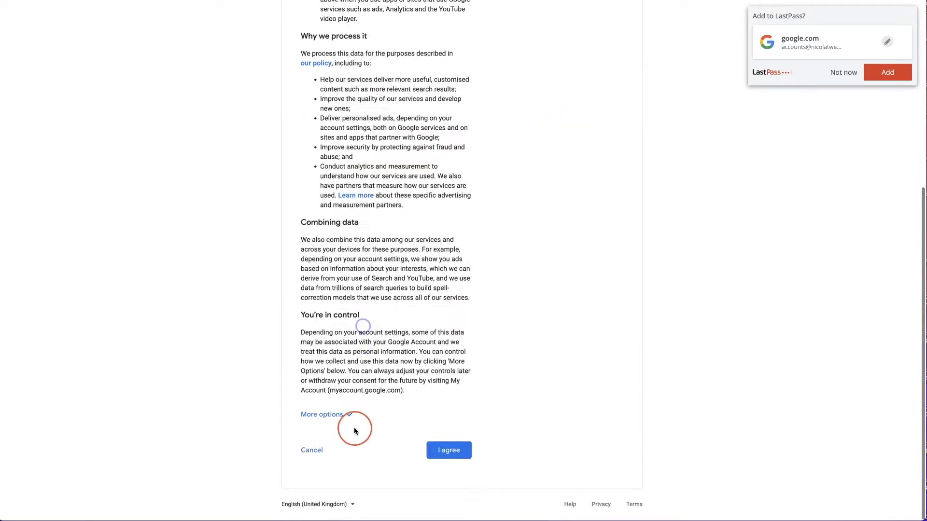
click(448, 450)
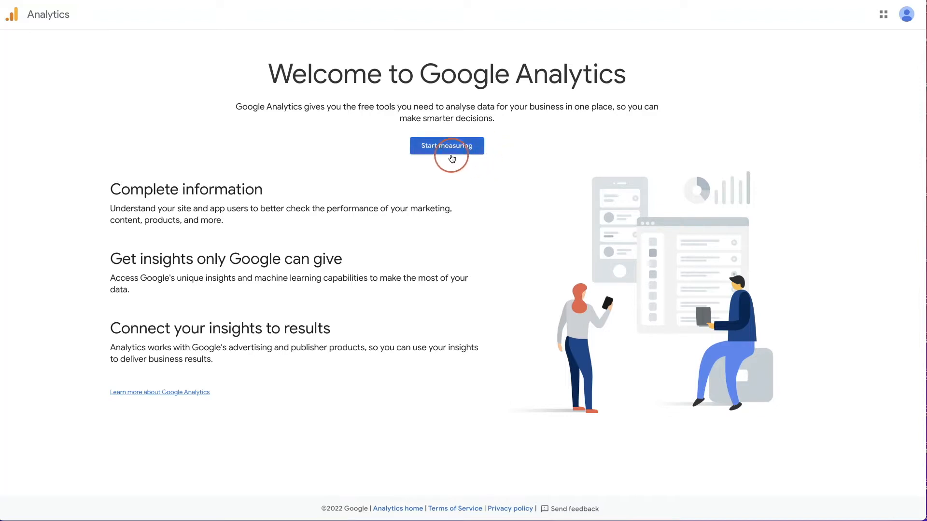
- Start measuring and name the new Analytics account 'Launch with WordPress'
click(447, 146)
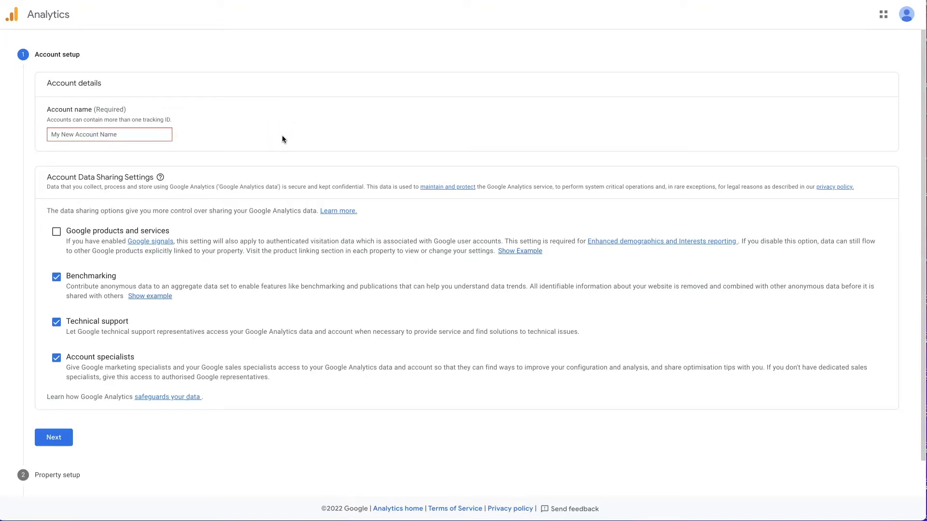
text(Launch with)
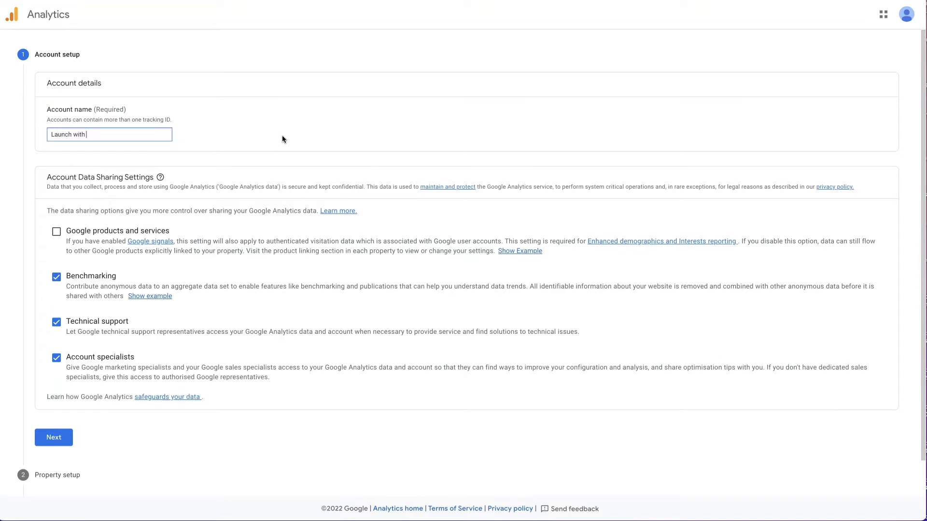
text(WordPress)
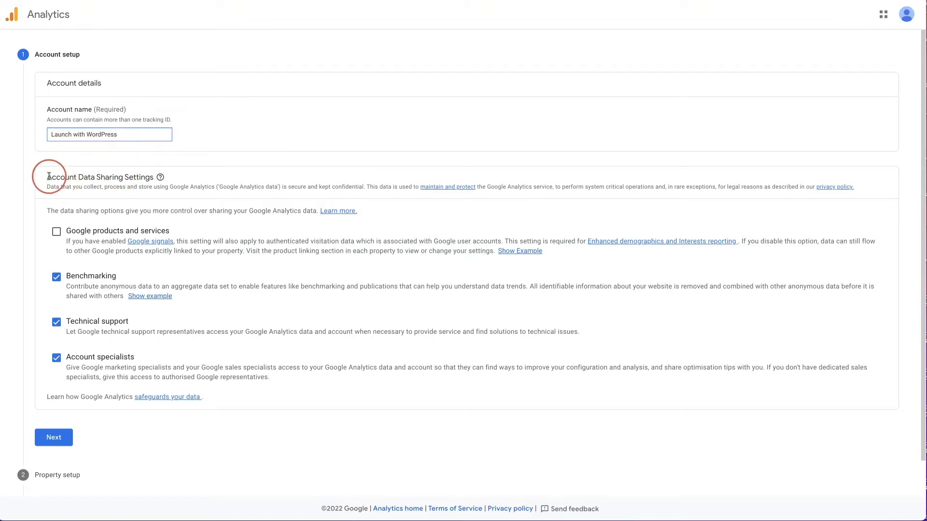
mouse_move(89, 179)
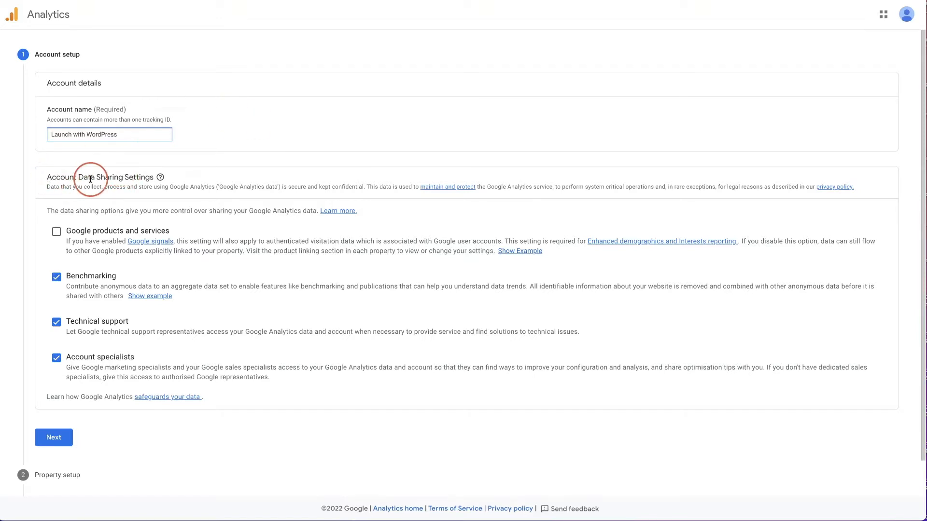
mouse_move(174, 184)
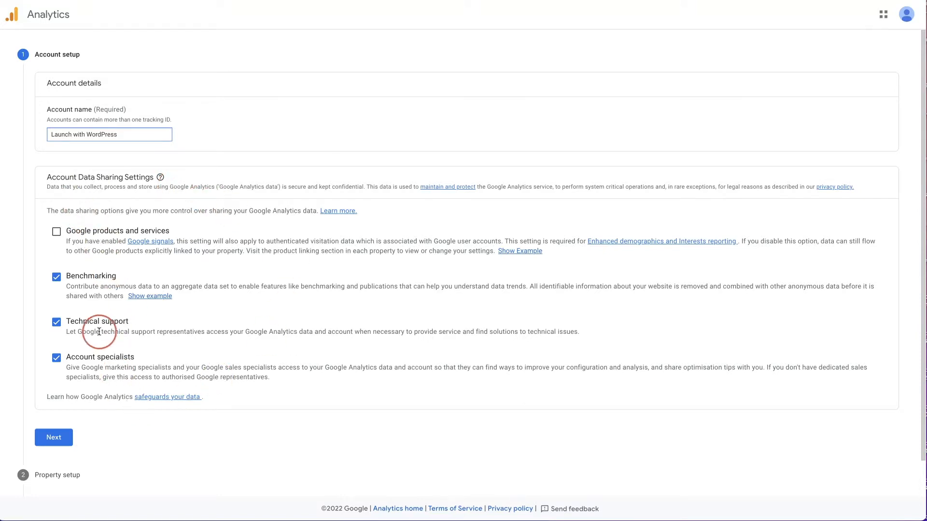
mouse_move(39, 395)
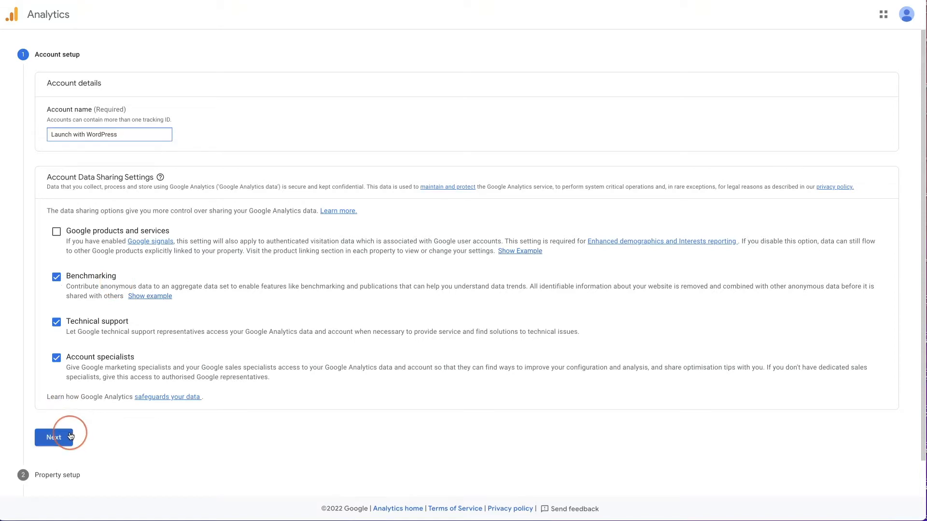
- Move to property setup and name the property 'LWWP Website'
click(53, 437)
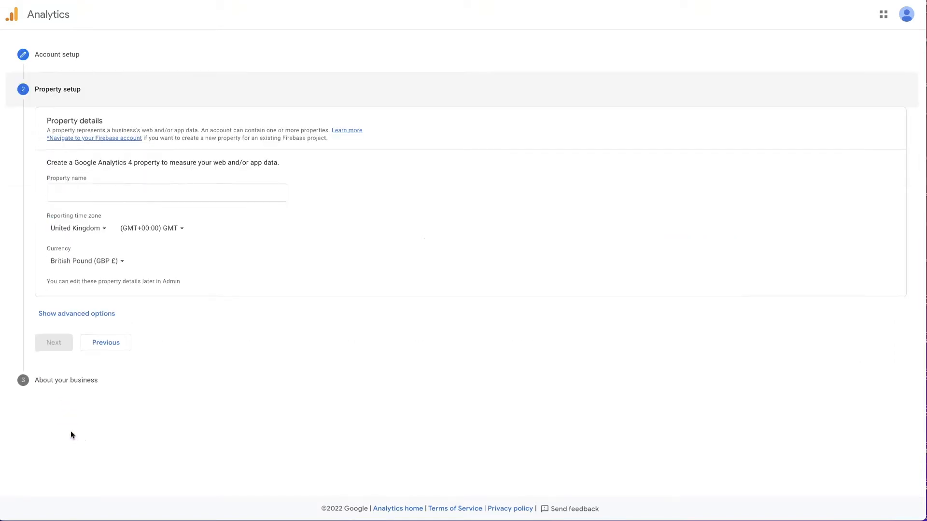
click(167, 193)
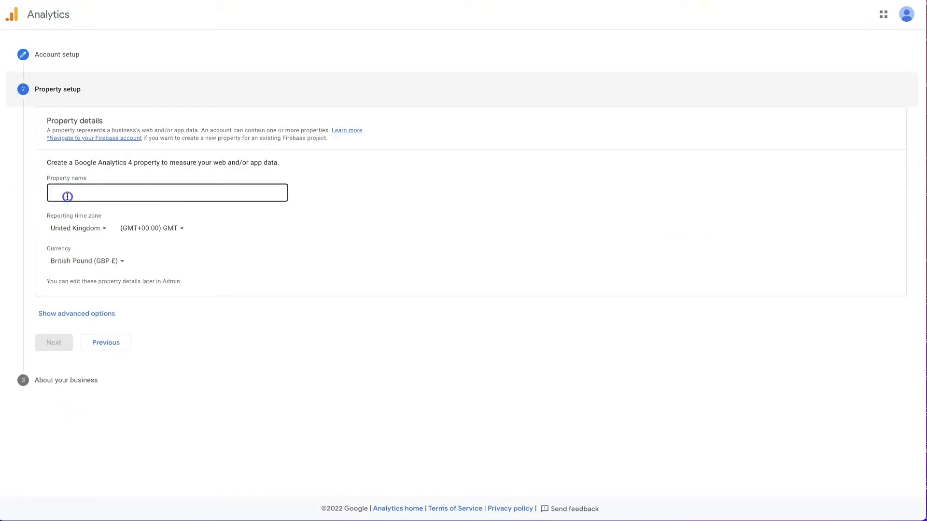
click(168, 193)
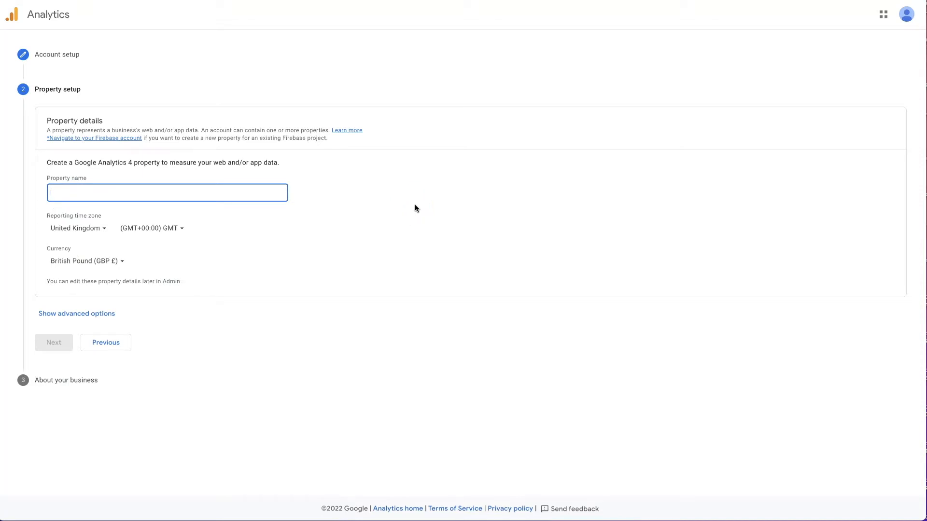
text(L)
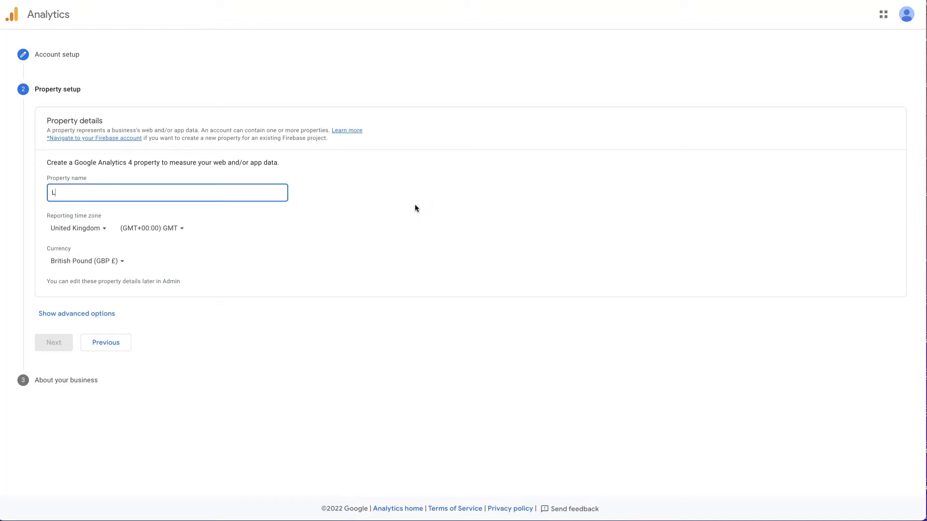
text(WWP Website)
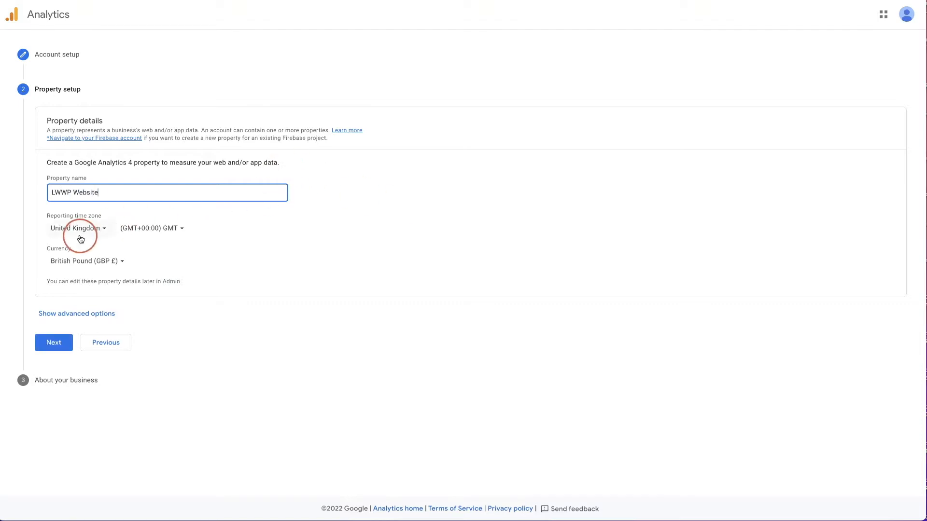
- Use South Africa time zone and South African Rand currency, leaving Universal Analytics off
click(77, 228)
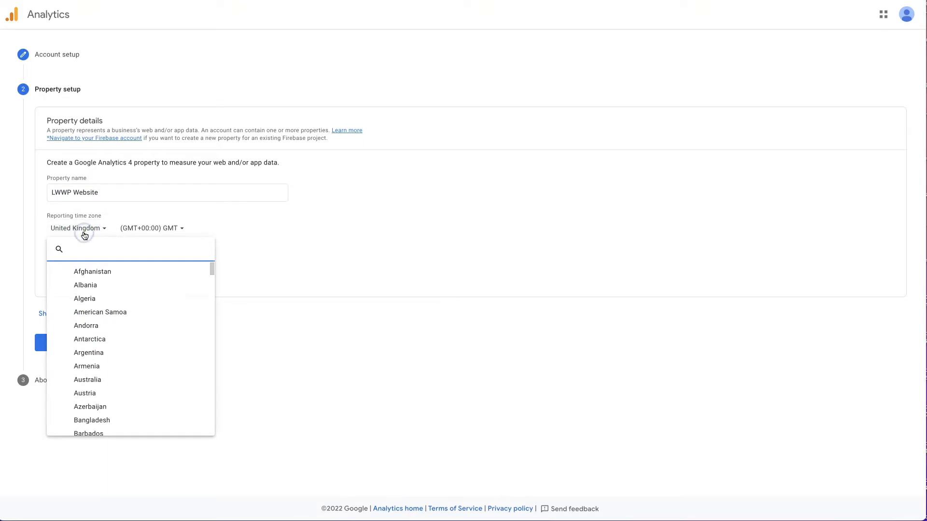
text(south)
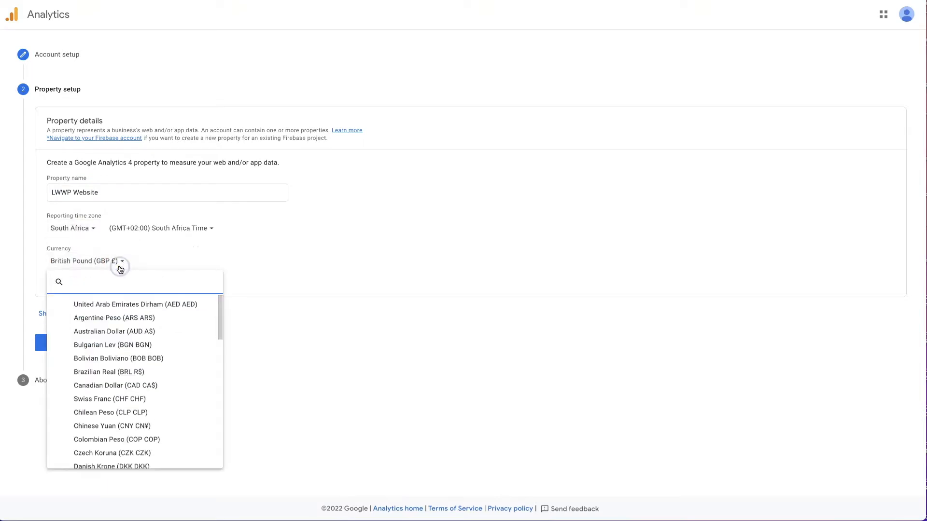
text(south africa)
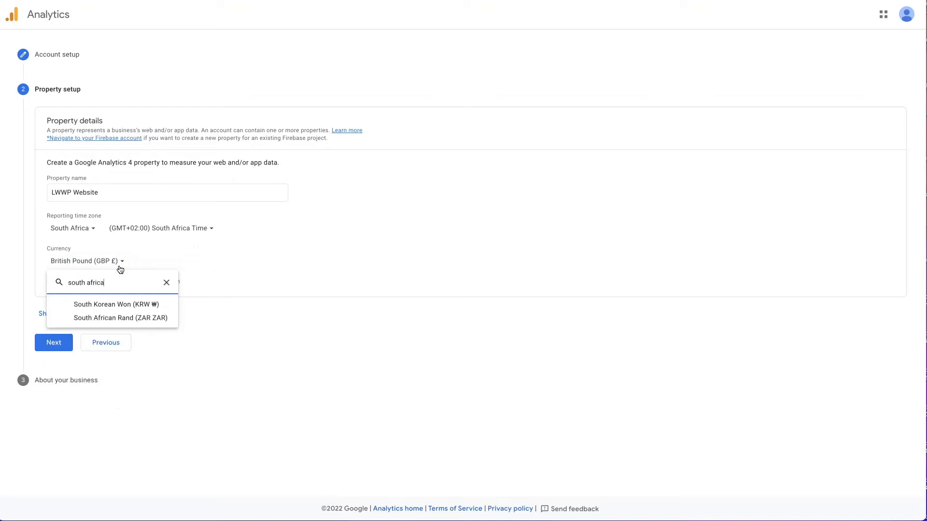
click(120, 318)
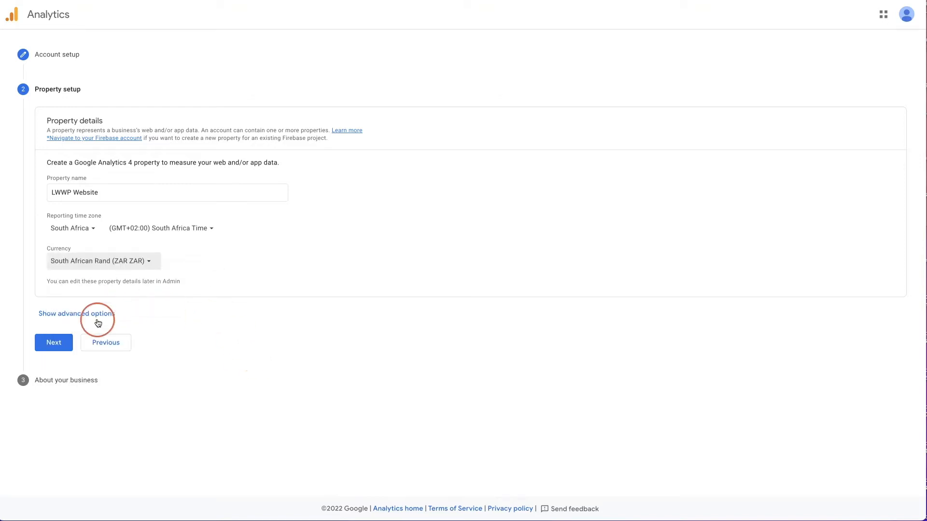
click(76, 313)
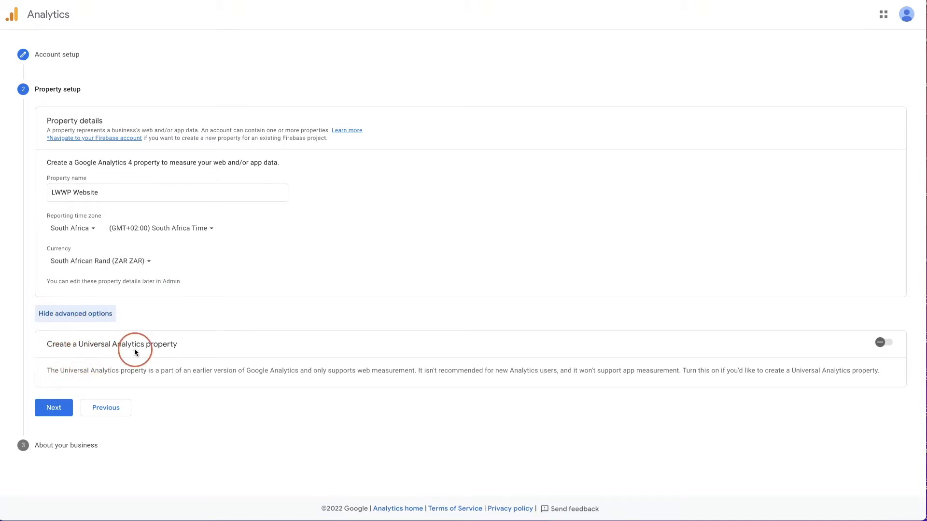
mouse_move(156, 367)
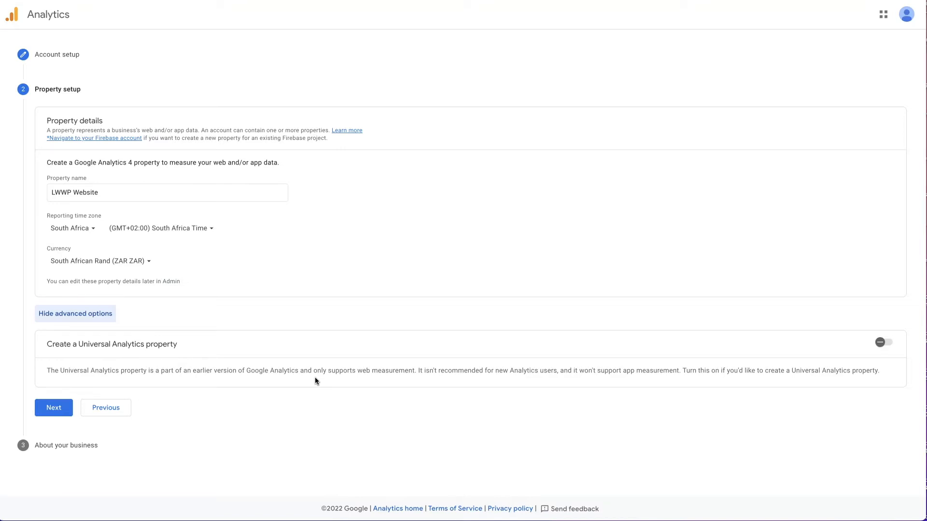
click(53, 408)
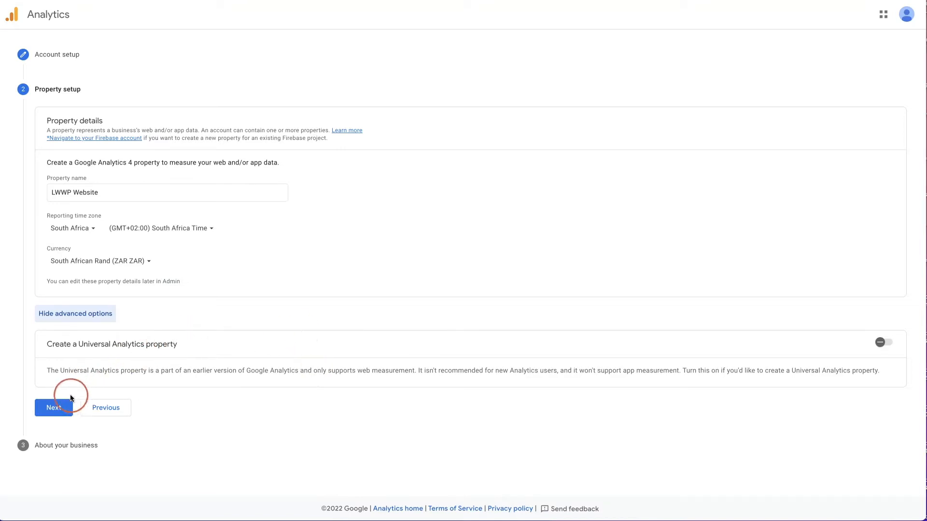
click(54, 408)
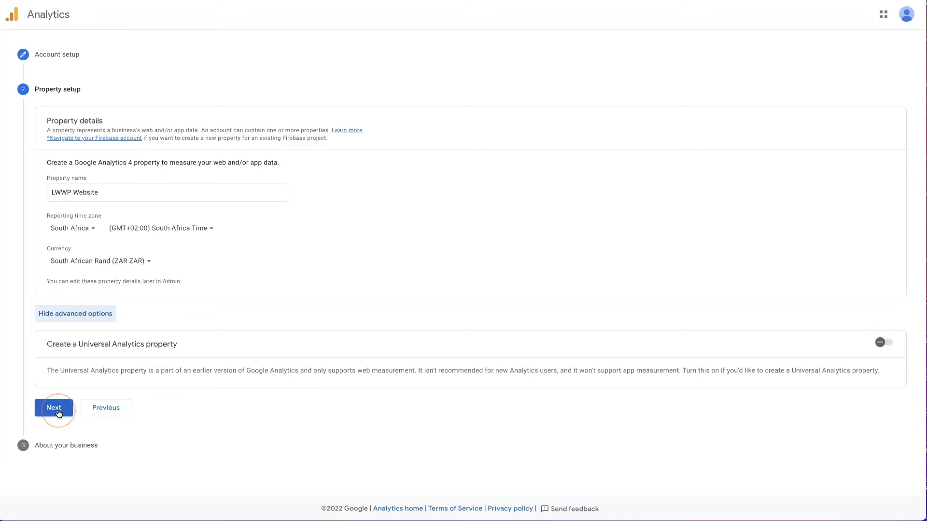
- Choose Online Communities as the industry category
click(53, 407)
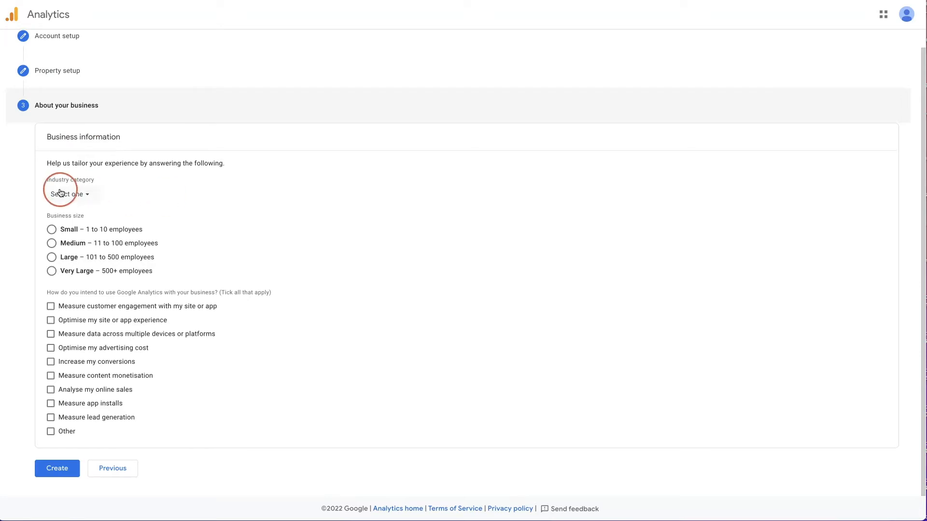
click(68, 194)
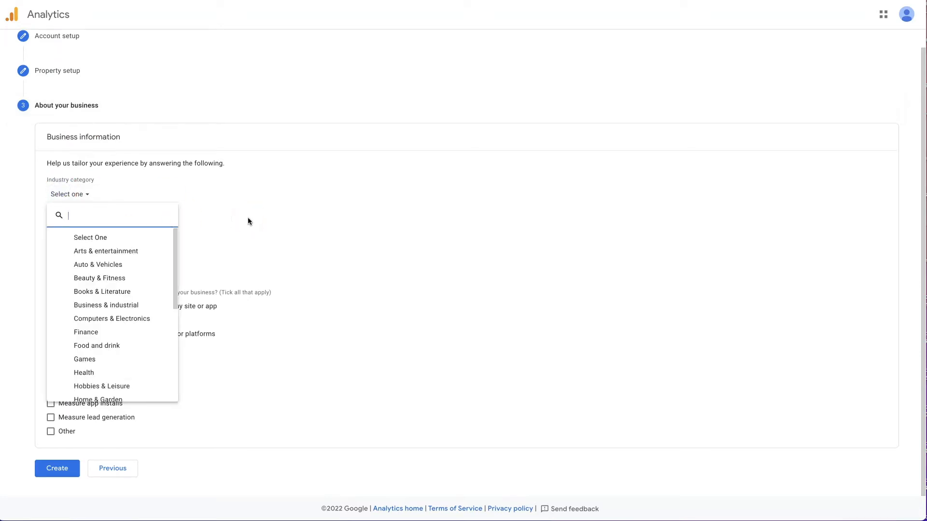
scroll(down, 3)
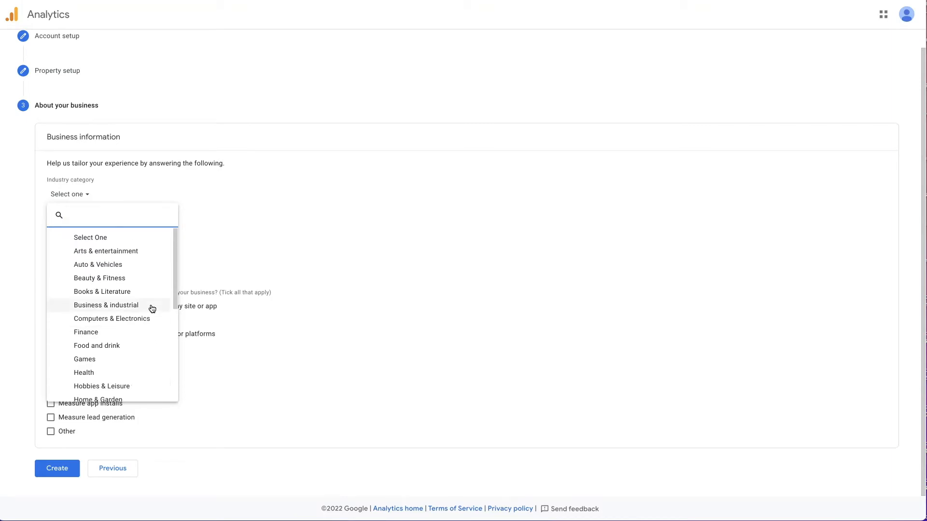
scroll(down, 3)
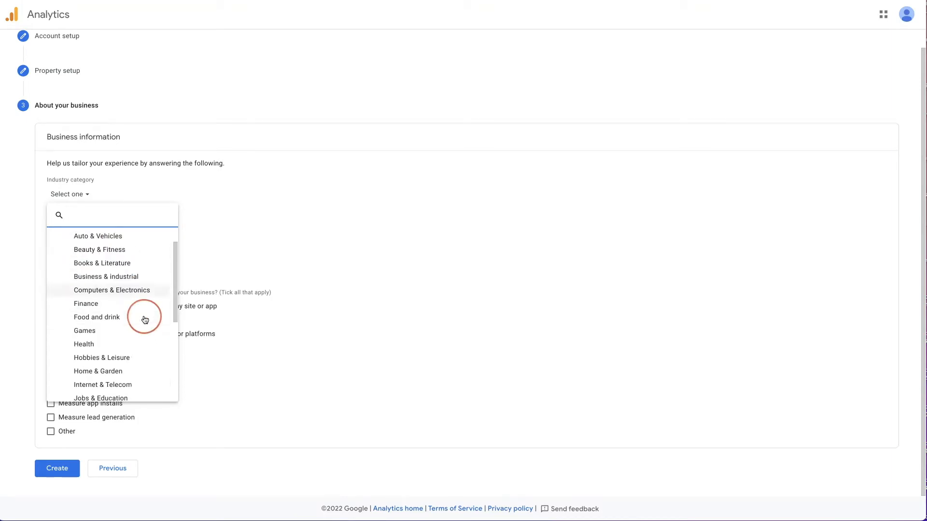
scroll(down, 3)
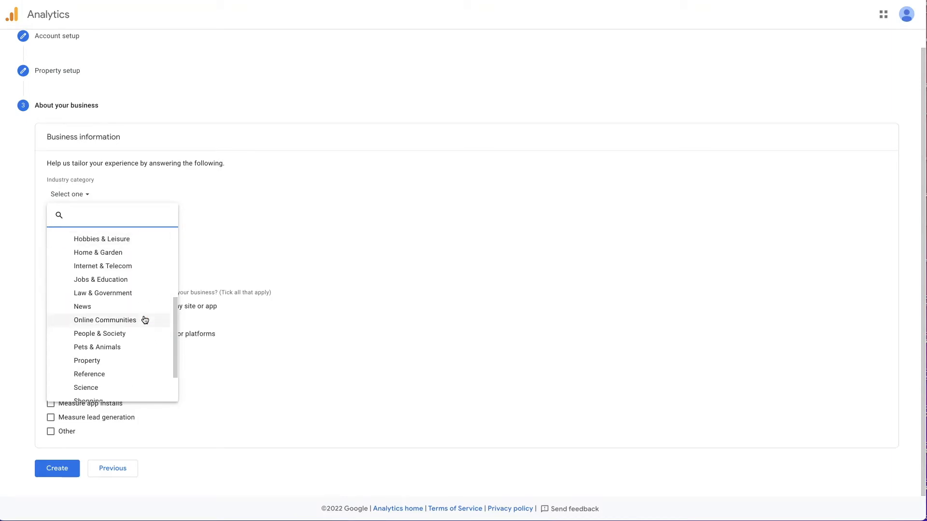
click(105, 319)
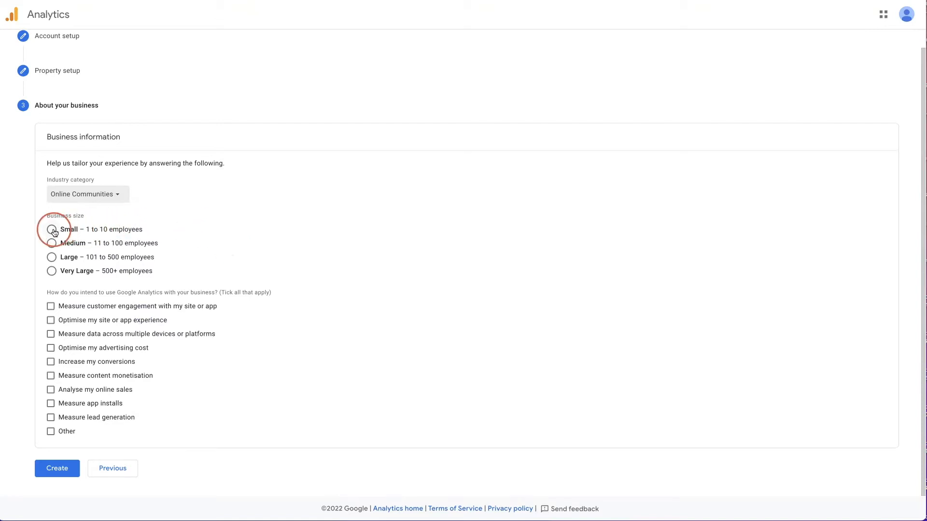
- Select small business size (1-10 employees), tick all usage goals except Other, and create
click(52, 229)
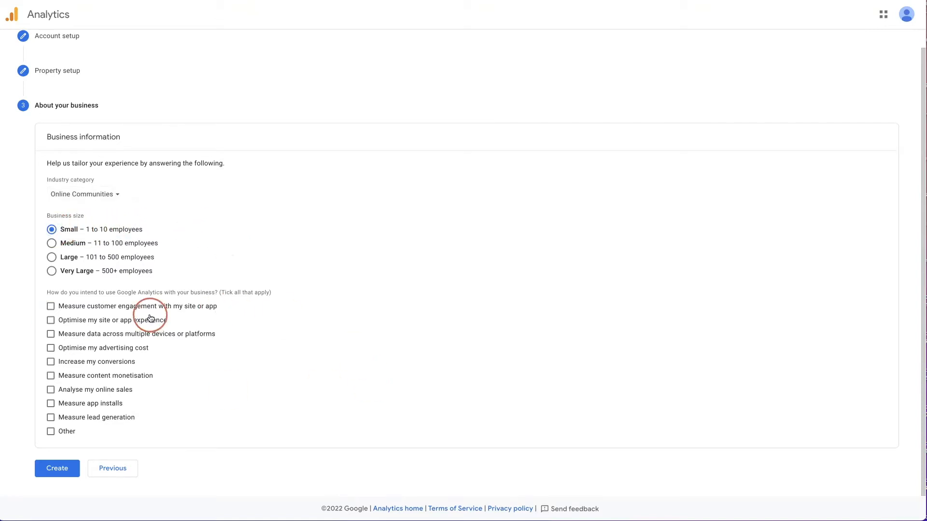
mouse_move(266, 349)
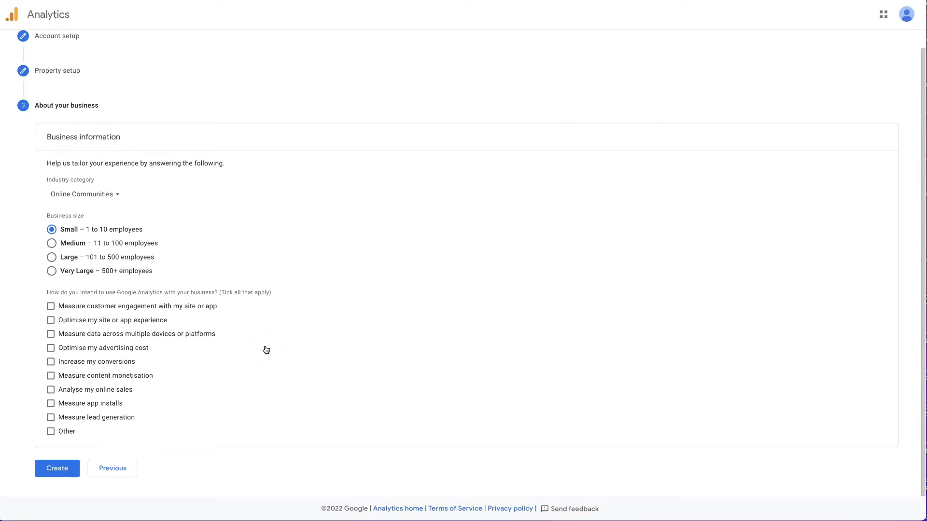
mouse_move(127, 454)
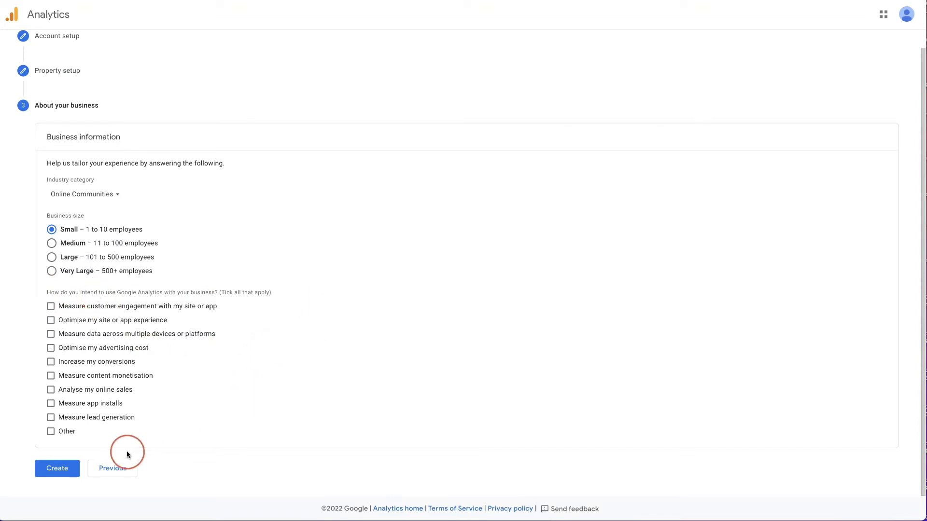
click(51, 334)
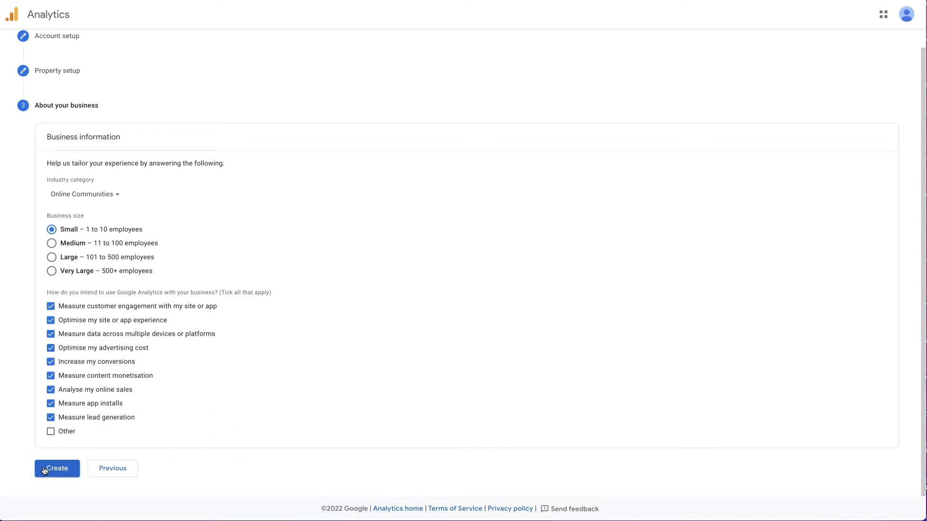
click(57, 468)
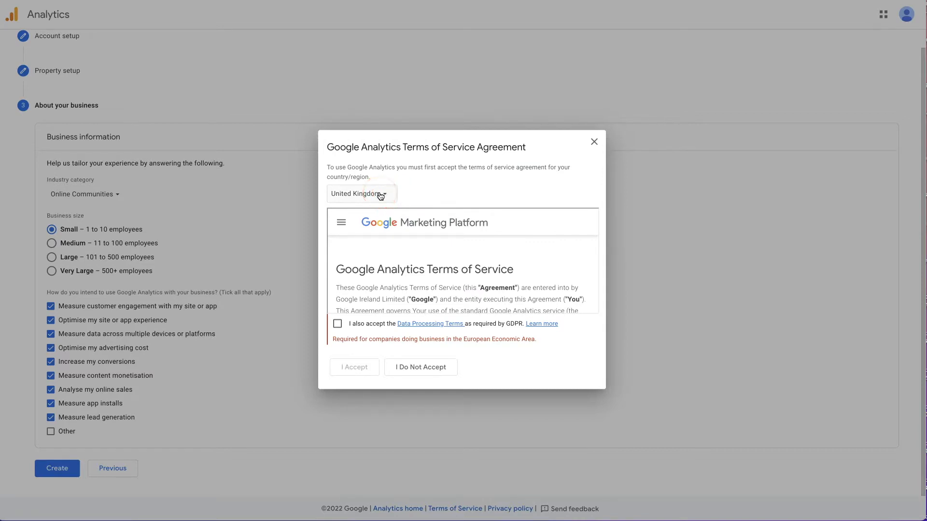
- Set the terms country to South Africa, tick the Data Processing Terms, and accept
text(south)
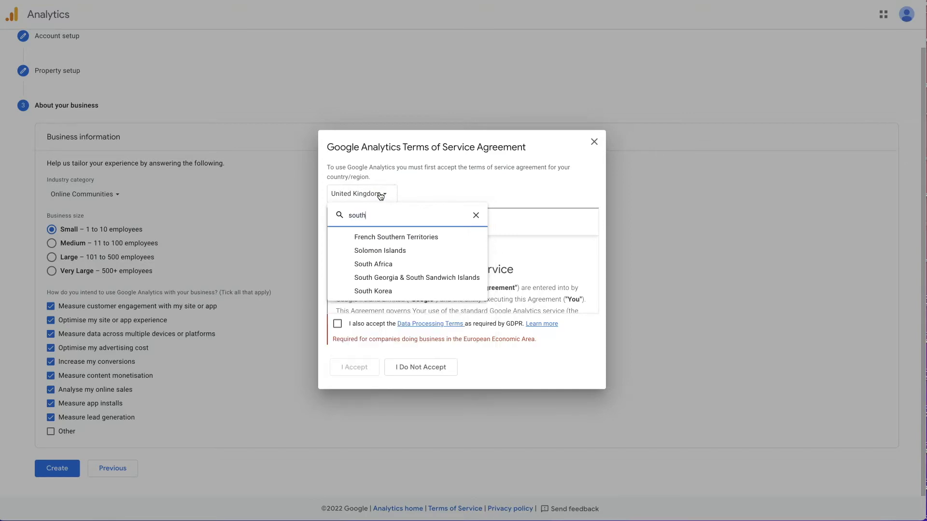
click(373, 264)
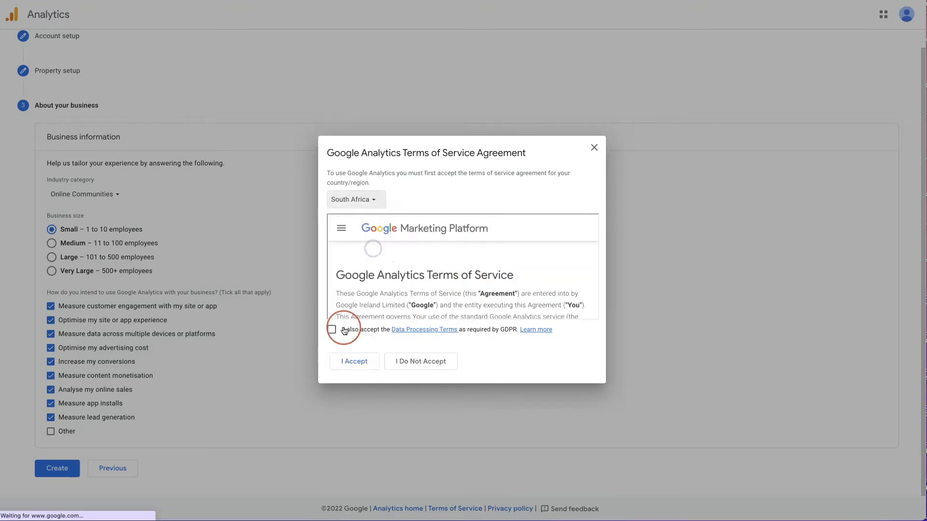
click(332, 329)
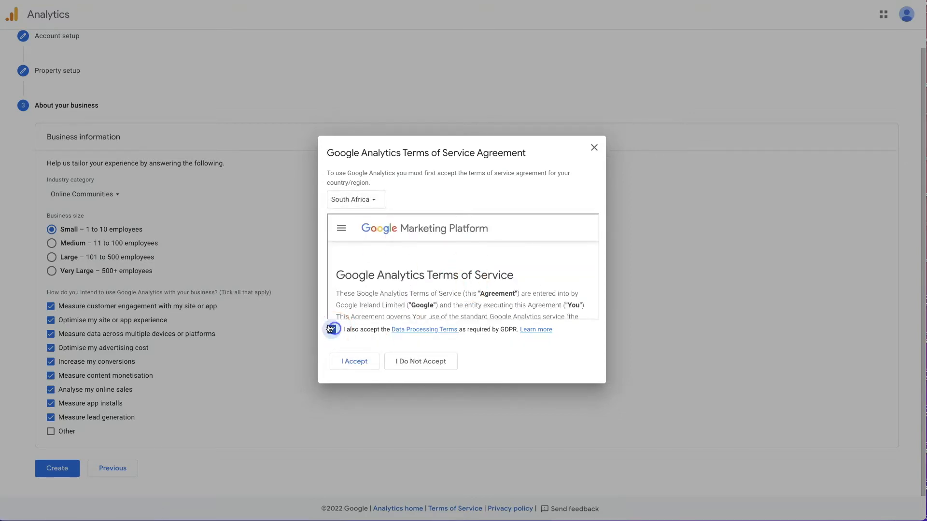
click(354, 361)
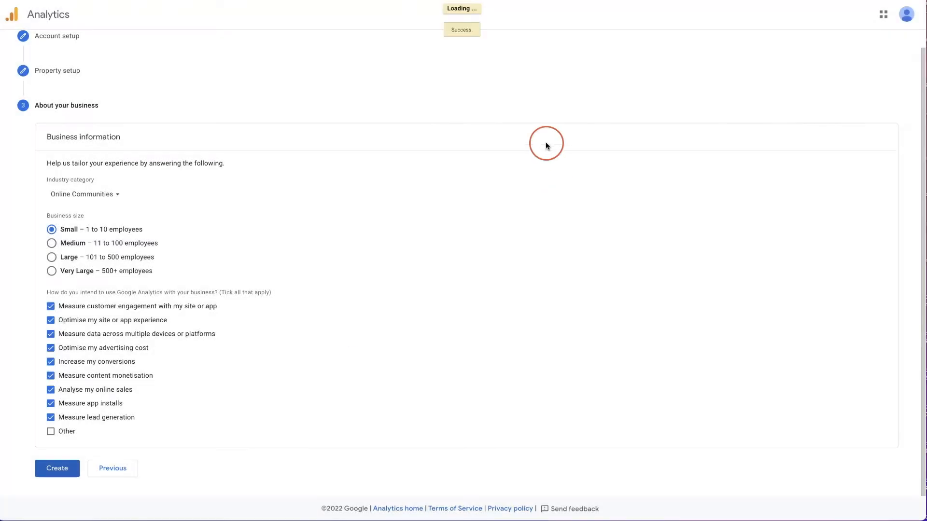
click(57, 468)
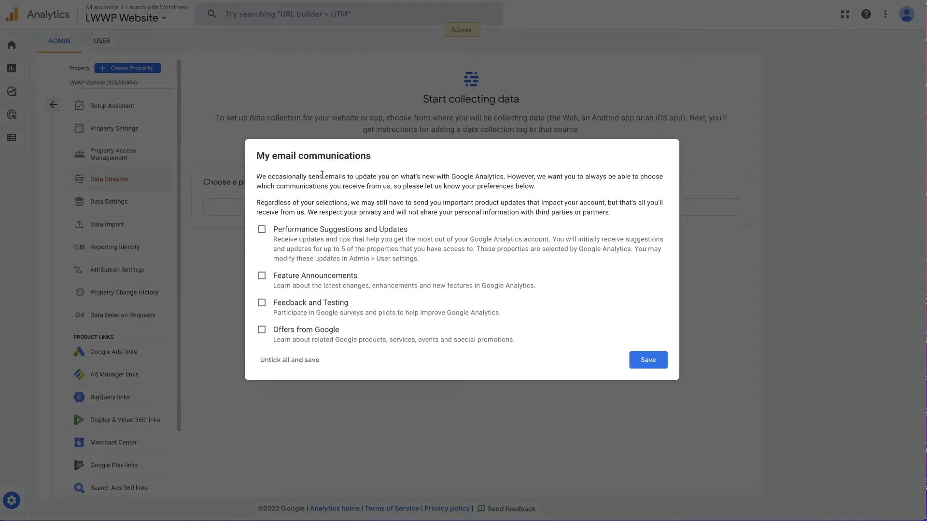
- Save the email communications preferences and close the property tour popup
click(647, 360)
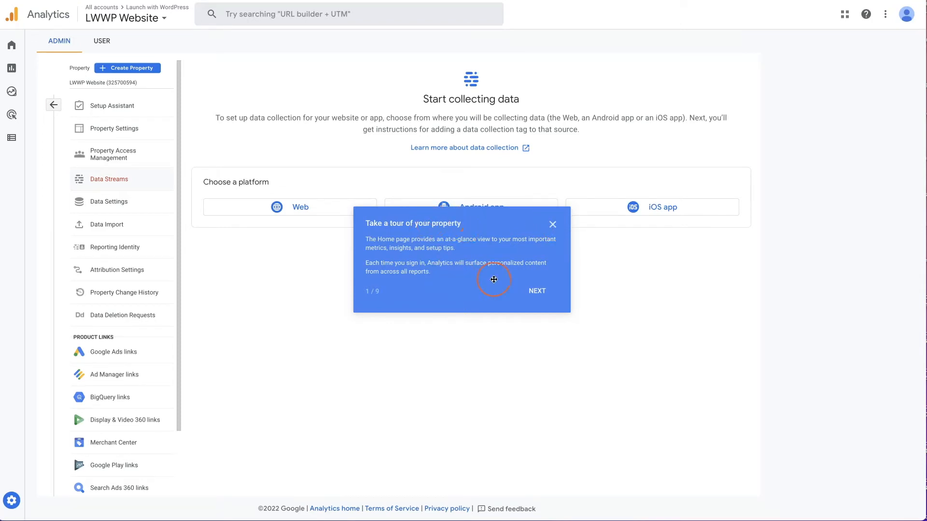
click(552, 225)
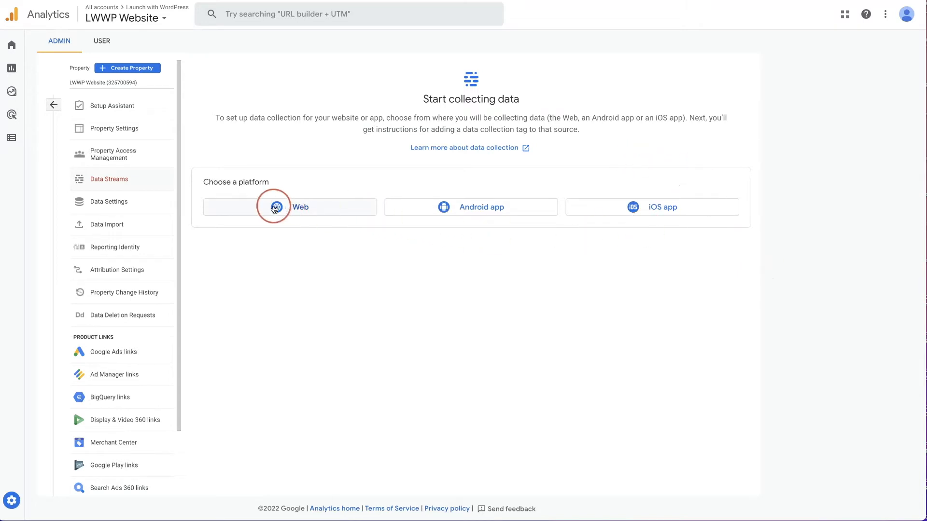
click(289, 207)
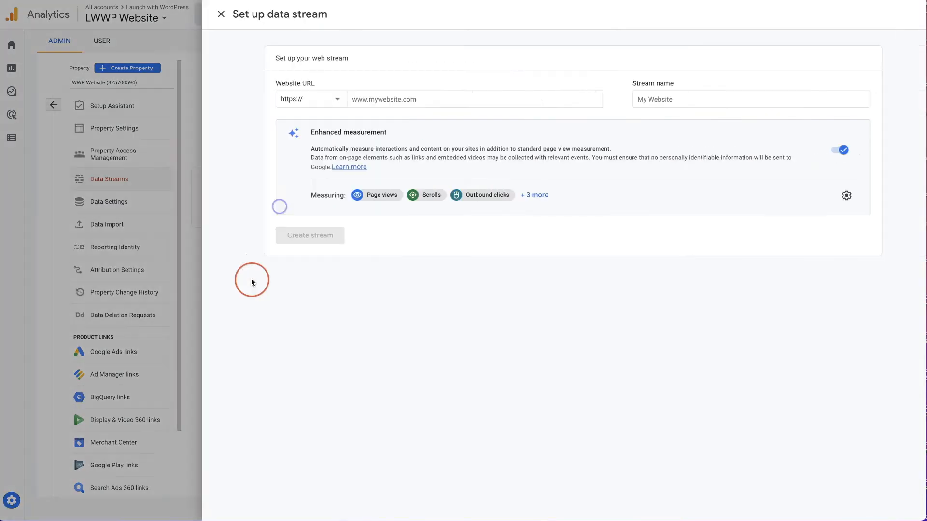
click(455, 99)
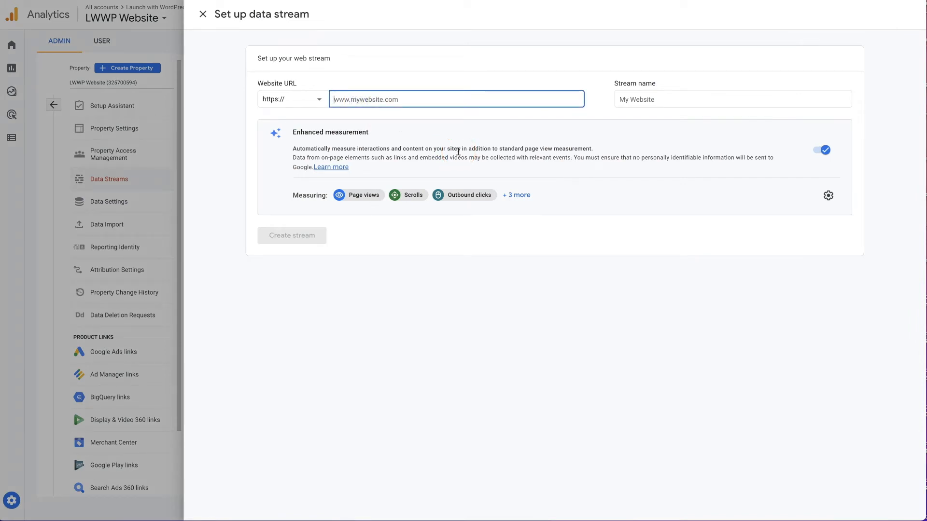
text(www.)
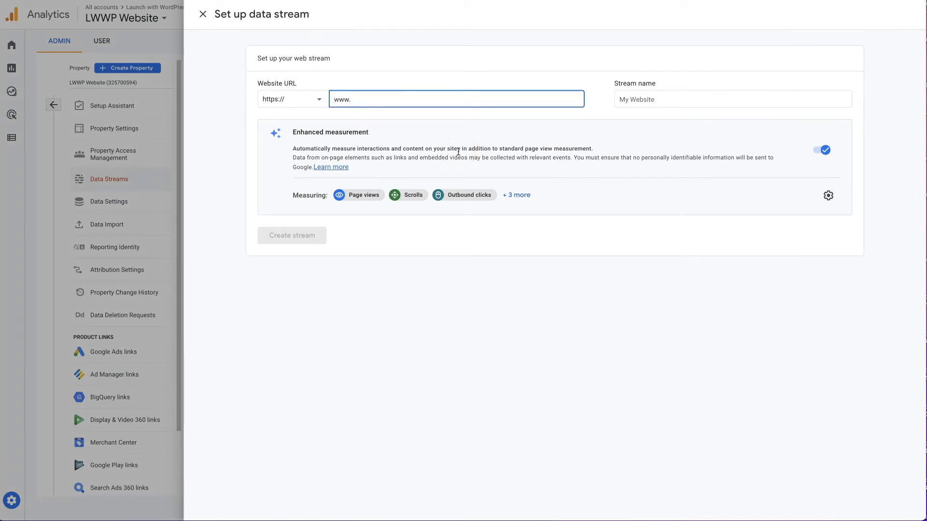
text(launchwithnicola.com)
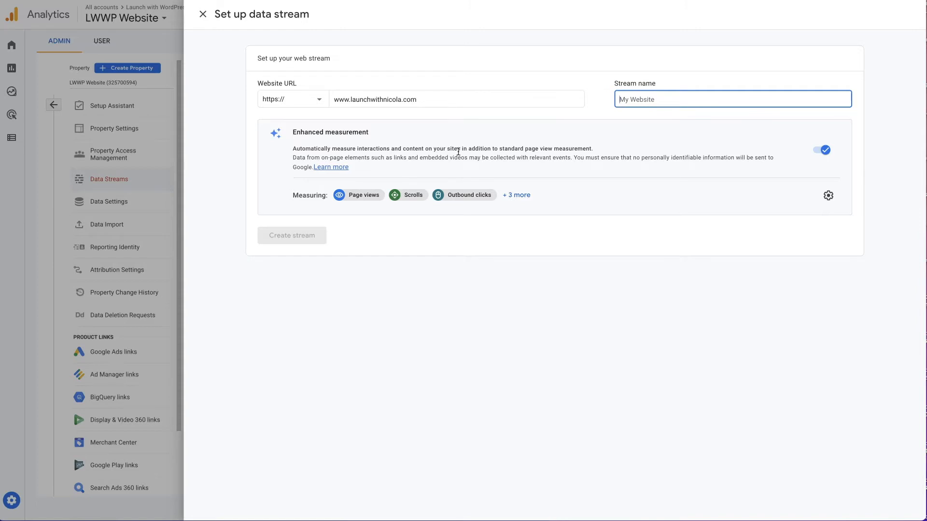
text(LWWP Website)
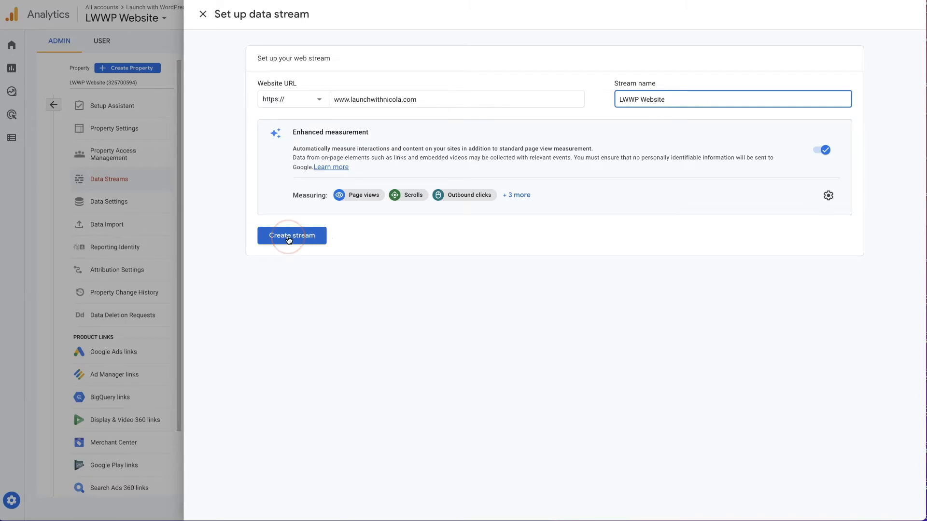
click(292, 235)
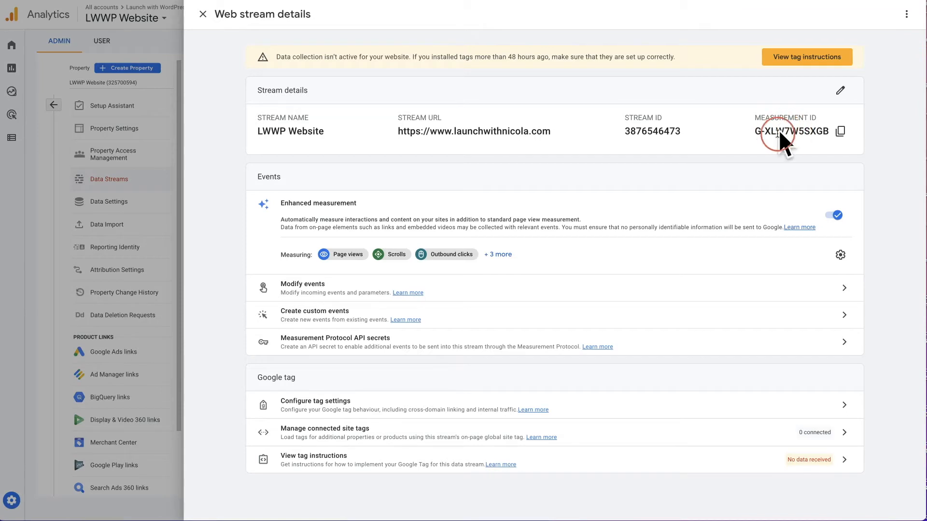
mouse_move(869, 411)
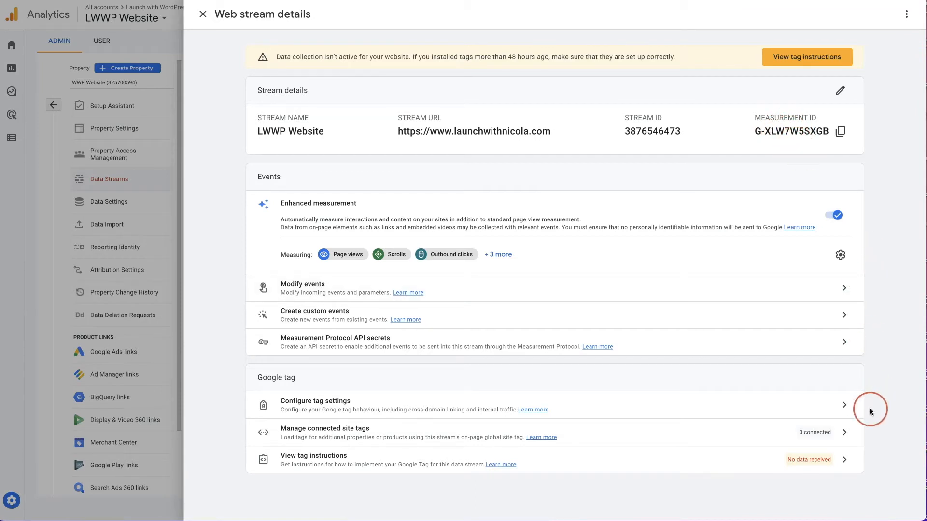
mouse_move(353, 443)
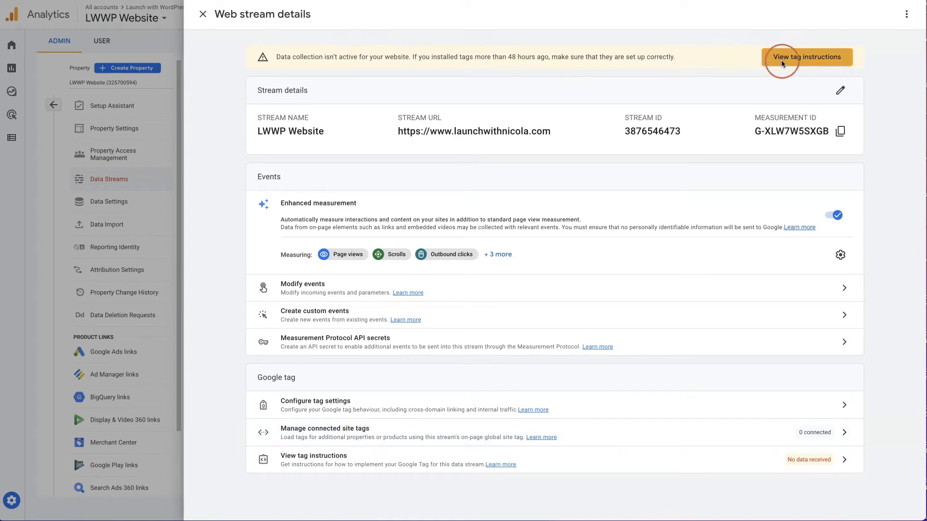
- Open the stream's tag installation instructions and copy the Google tag snippet
click(806, 57)
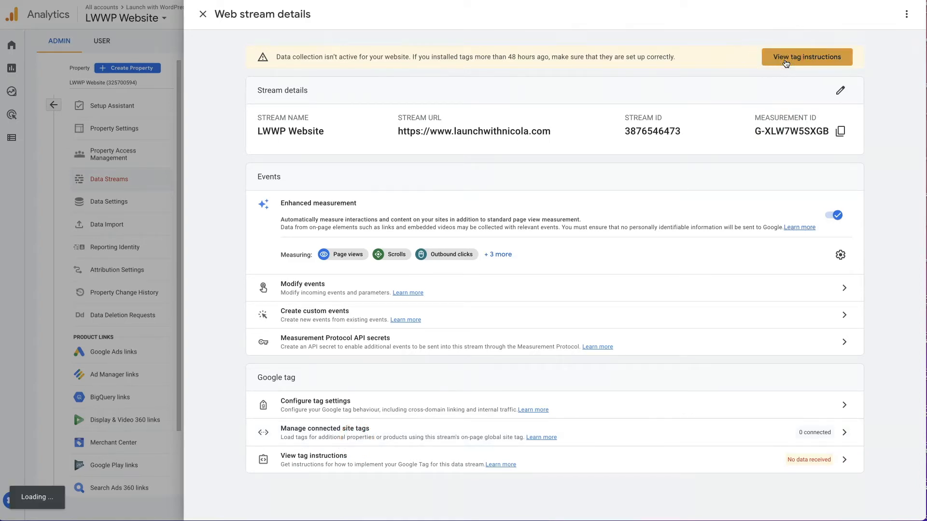
click(806, 56)
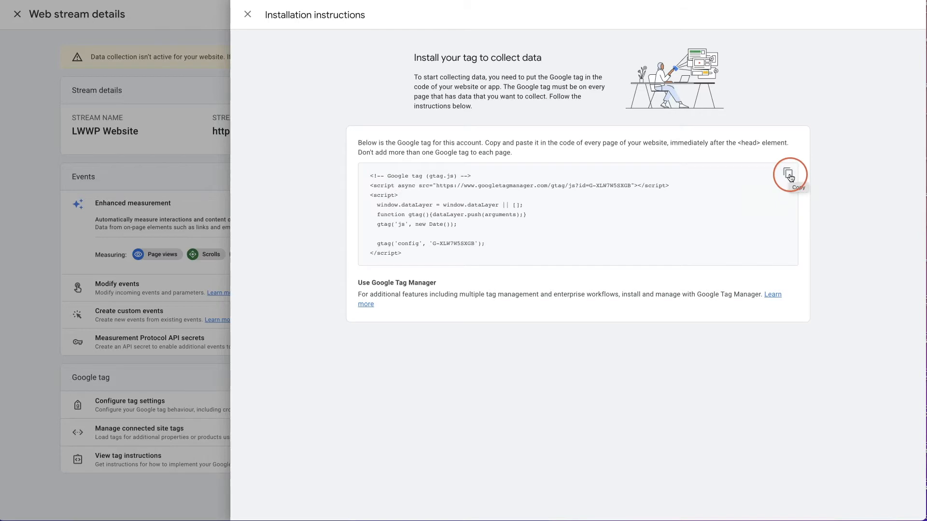
click(787, 174)
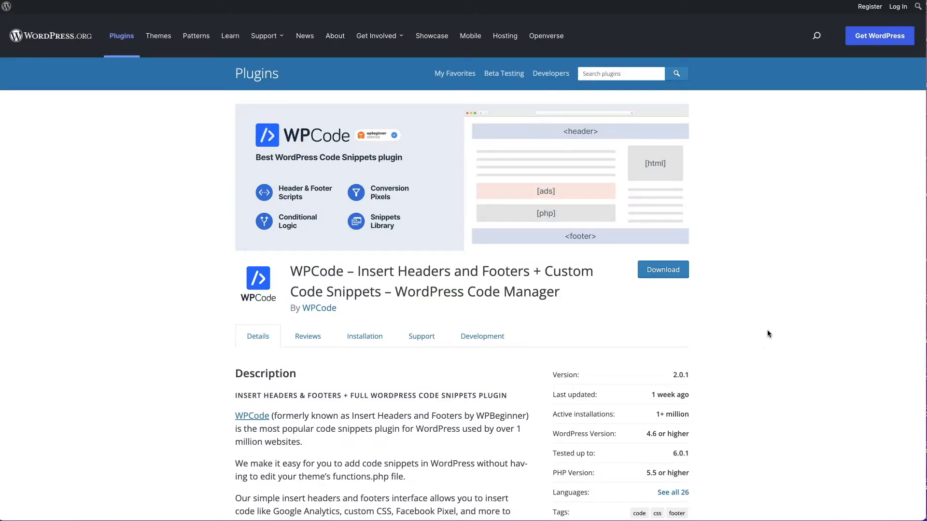
- Open the WordPress admin and search plugins for 'insert headers', finding WPCode already active
click(769, 331)
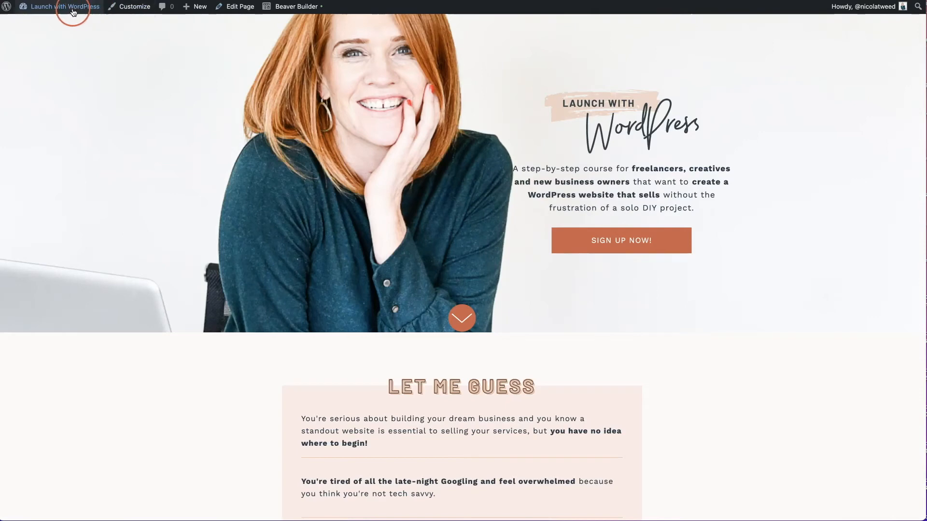
click(63, 6)
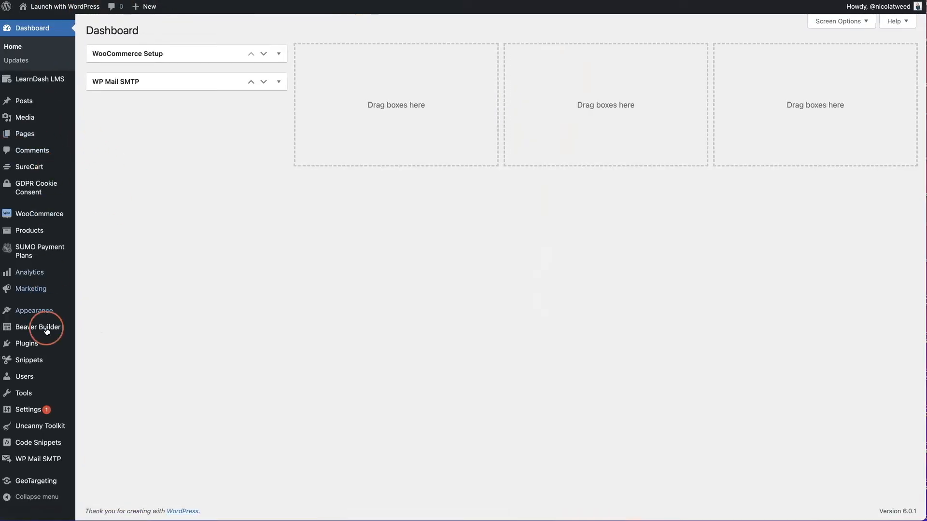
mouse_move(26, 343)
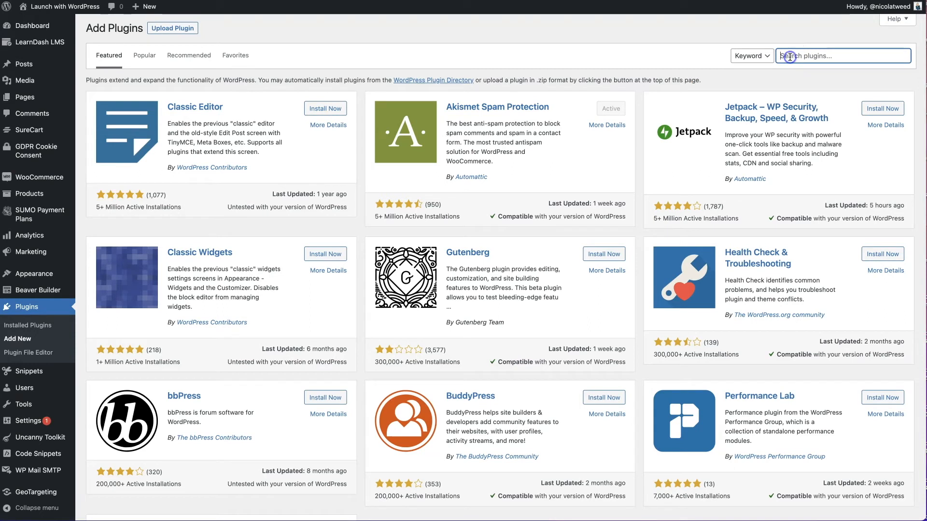
text(instl)
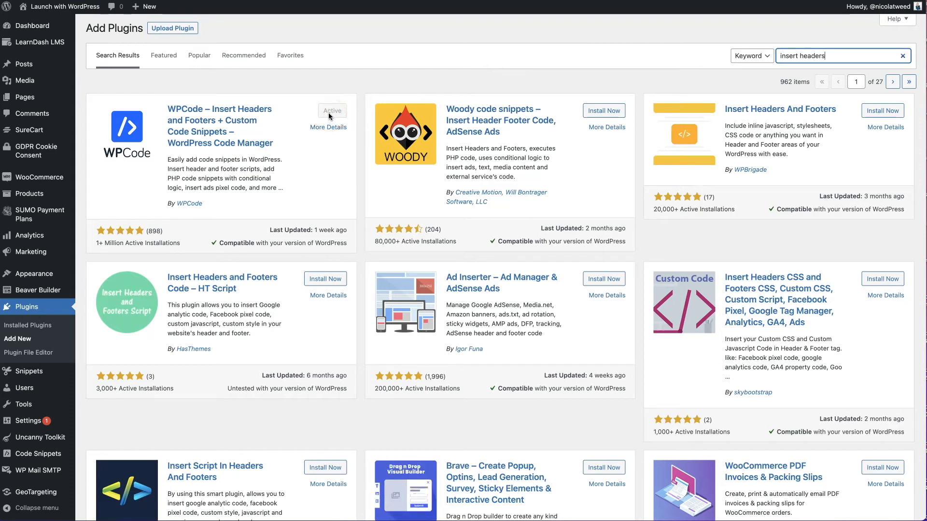
mouse_move(361, 96)
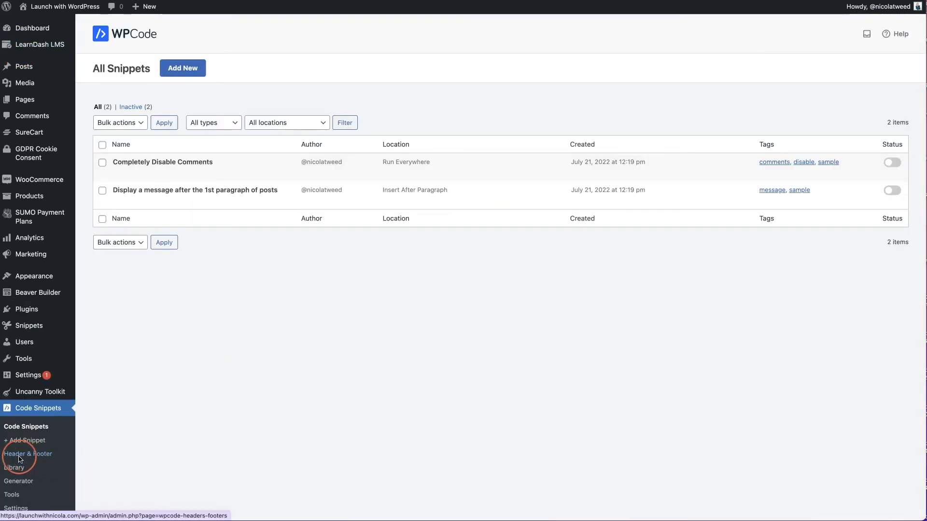
- Paste the Google tag below the Hotjar script in WPCode's Header box and save
click(29, 453)
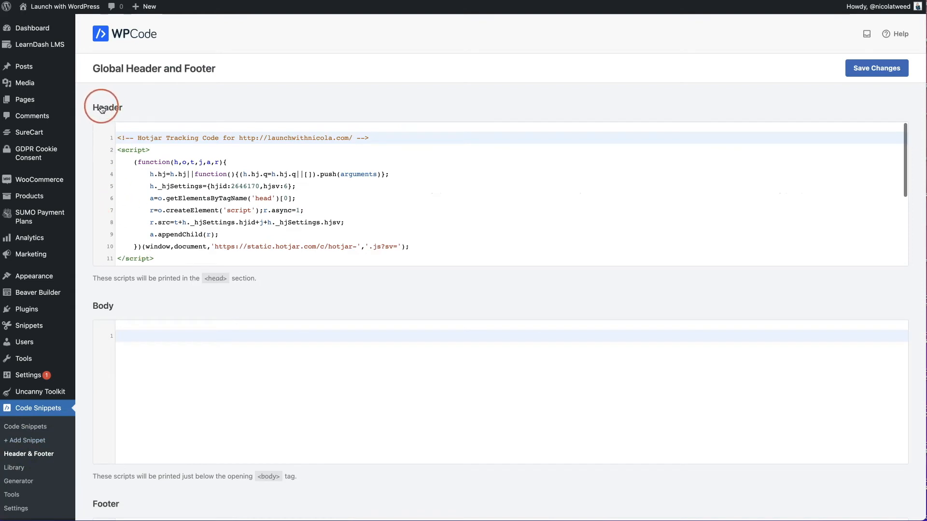
scroll(down, 3)
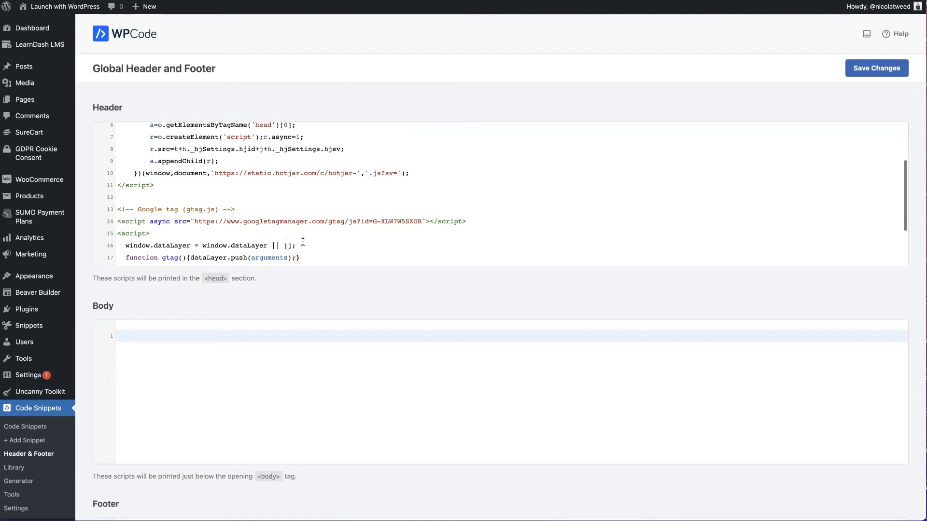
click(296, 251)
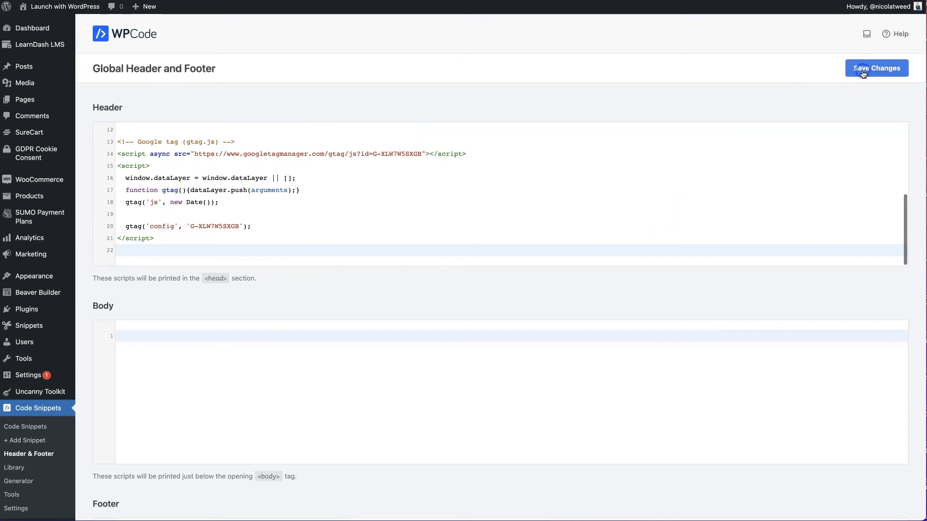
click(876, 68)
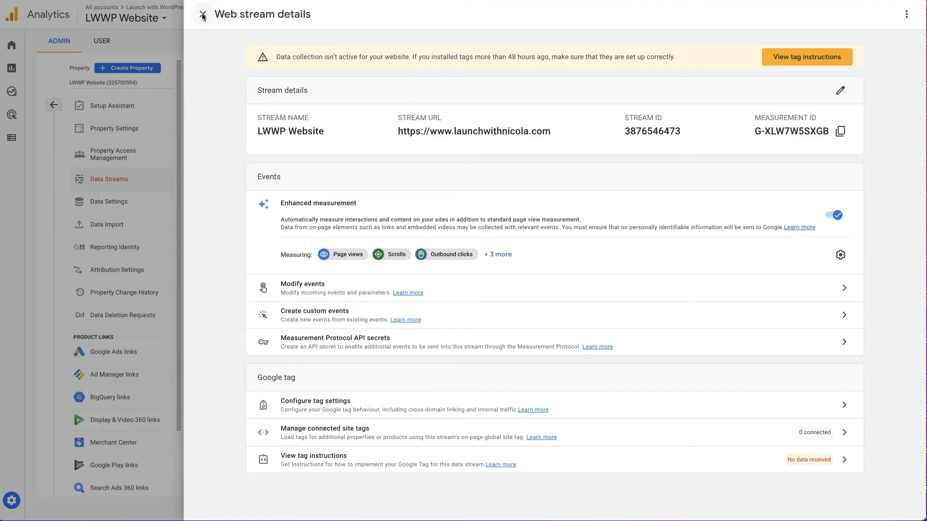
- Close the web stream details and open the Real-time report from Reports
click(202, 14)
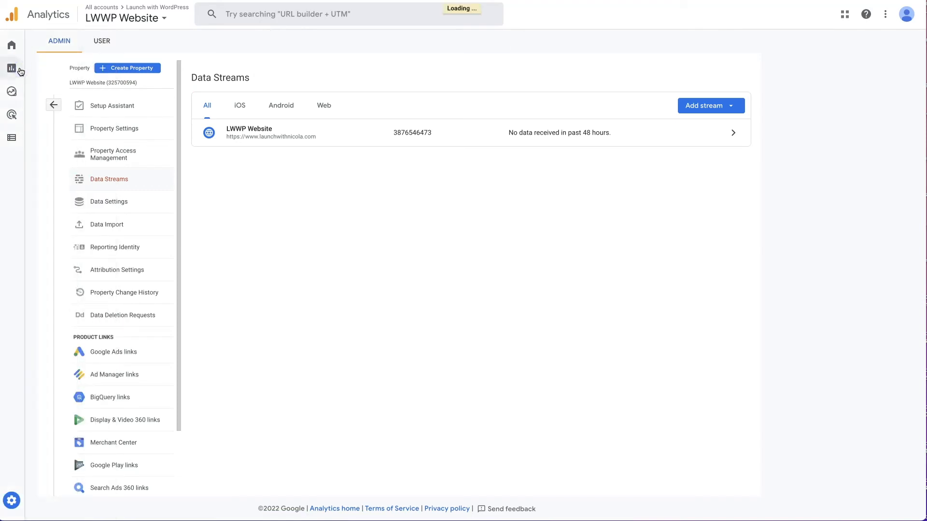
click(12, 68)
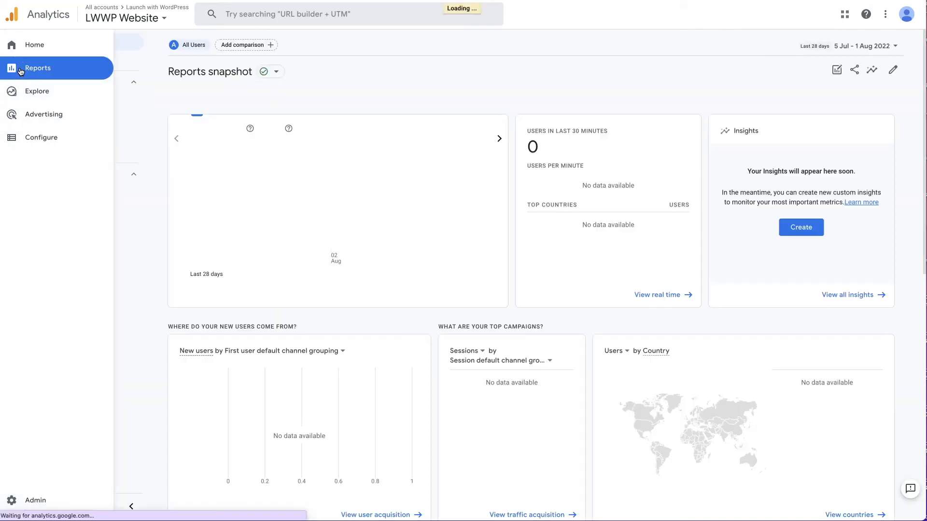
click(37, 68)
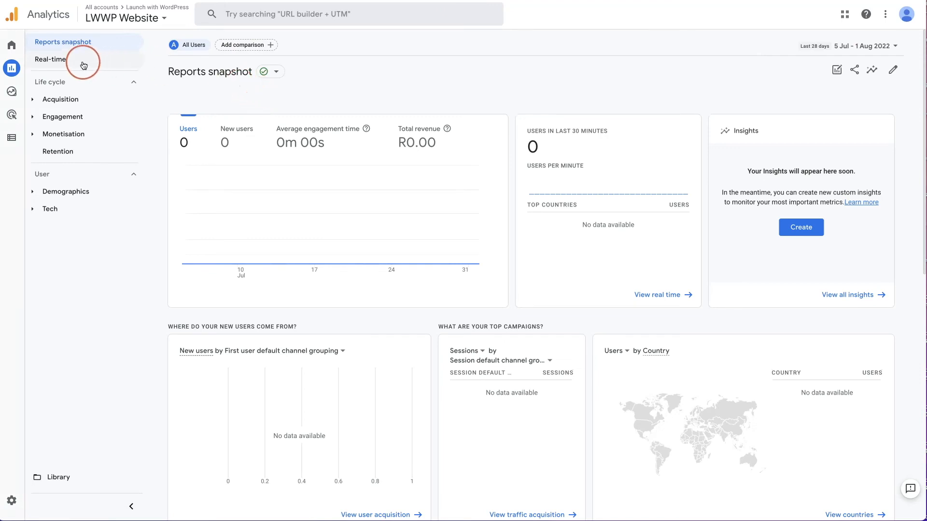
click(50, 59)
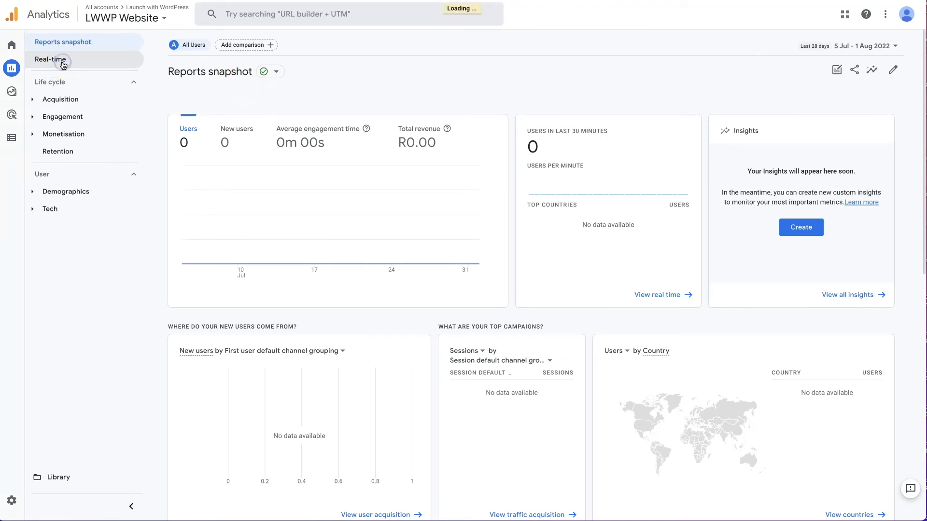
click(50, 59)
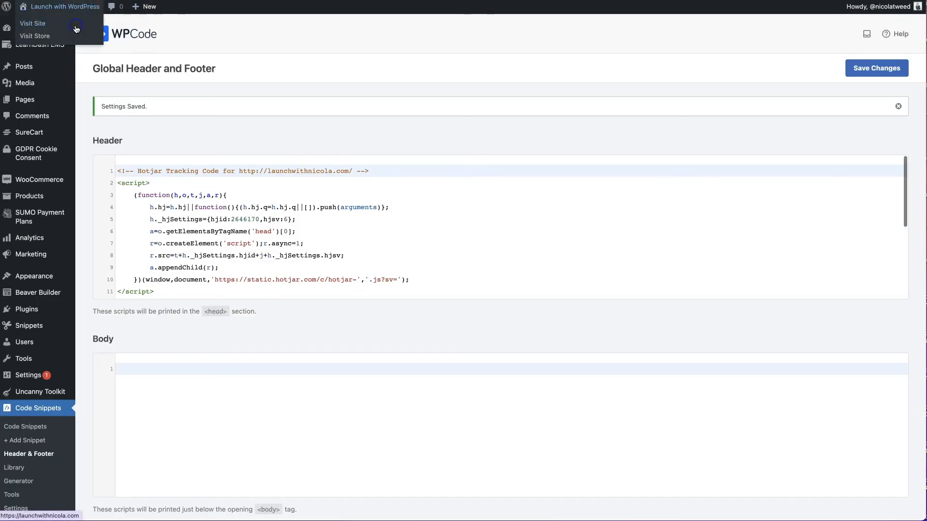
- Visit the live Launch with WordPress homepage from the admin bar
click(32, 23)
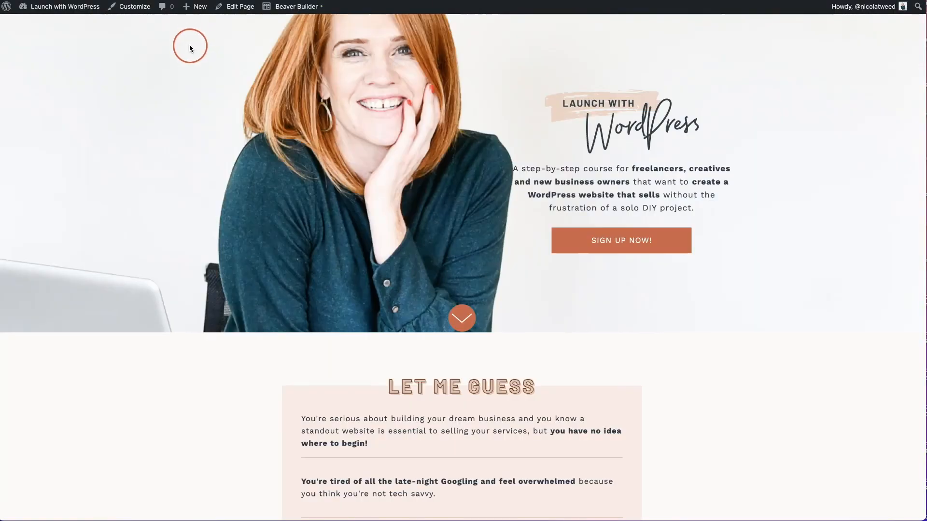
mouse_move(197, 70)
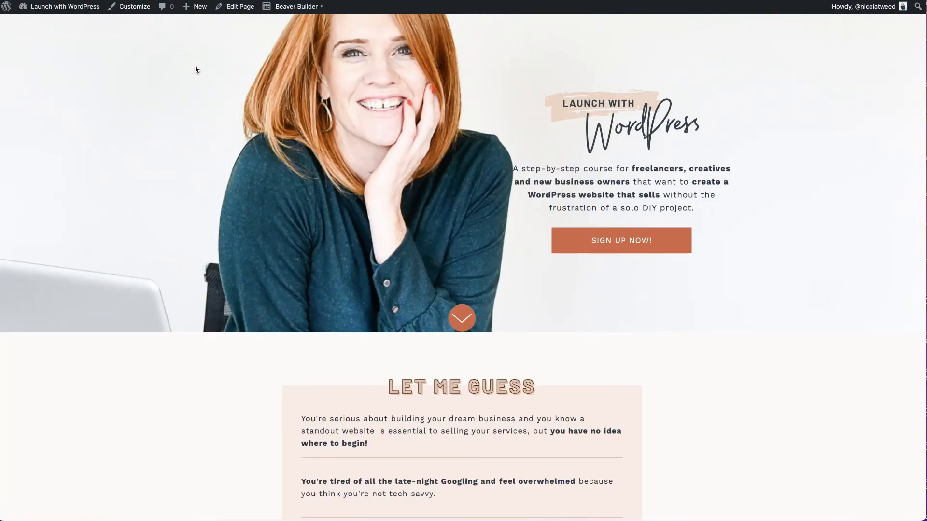
click(203, 72)
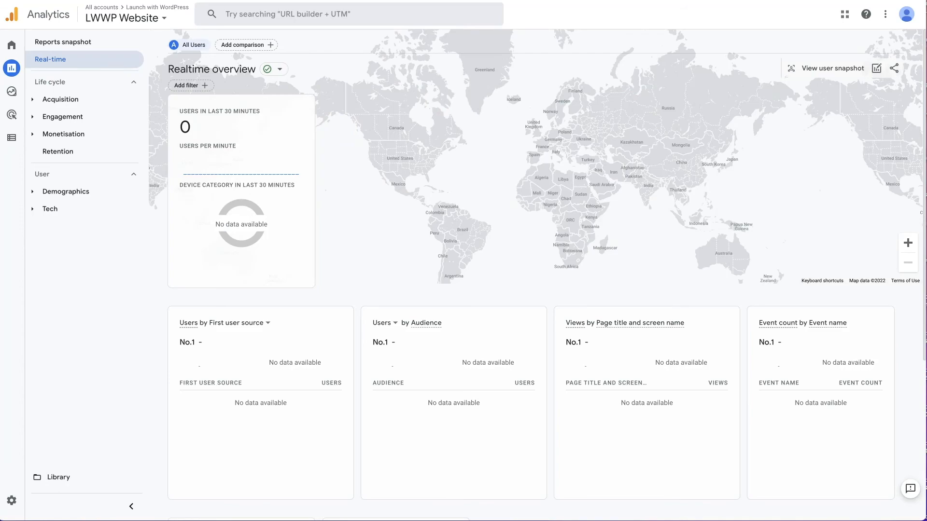
- Check the Realtime overview, which still shows 0 users in the last 30 minutes
click(382, 158)
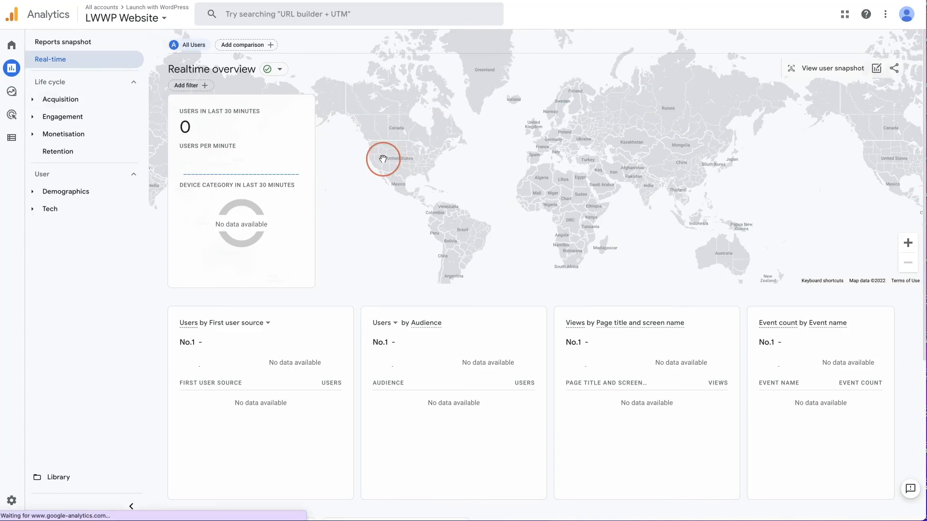